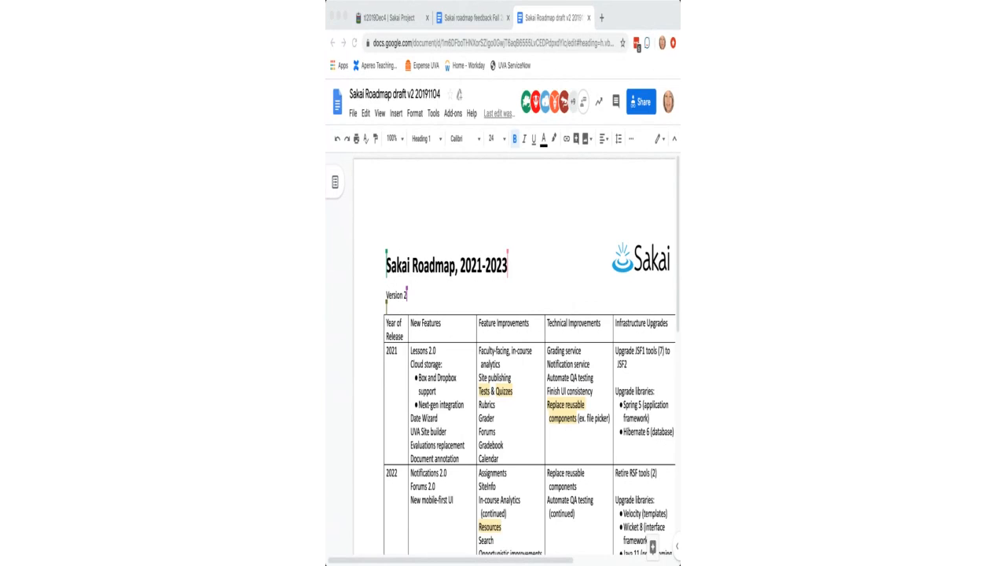
- Scroll the Sakai Roadmap draft until the 2023 row of the table is visible
scroll("down", 3)
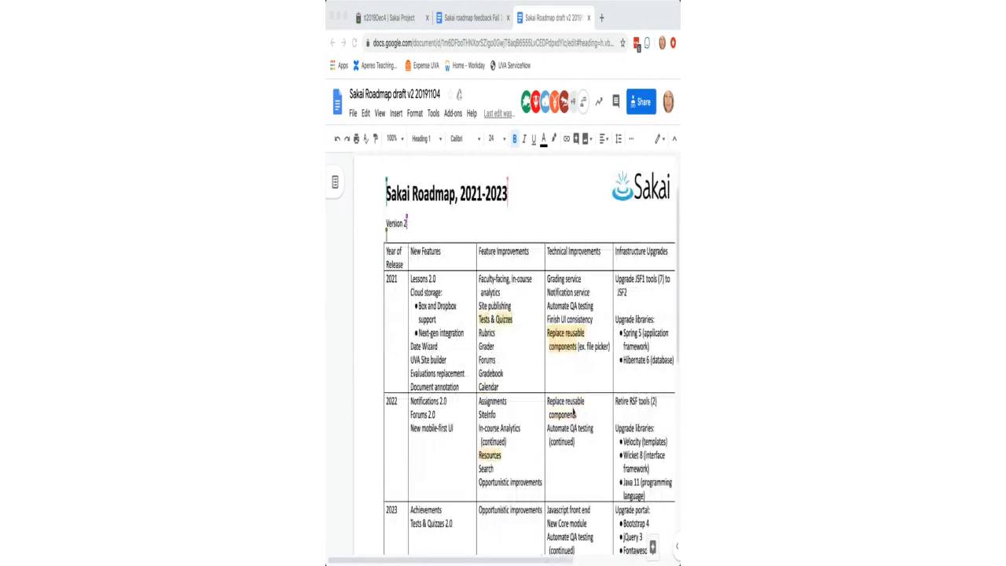
scroll("down", 3)
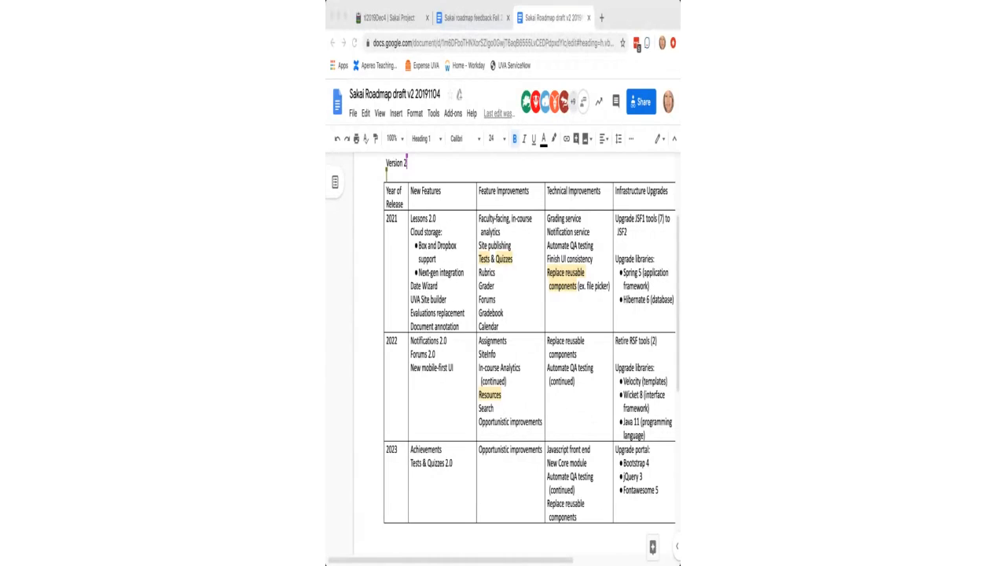
mouse_move(532, 422)
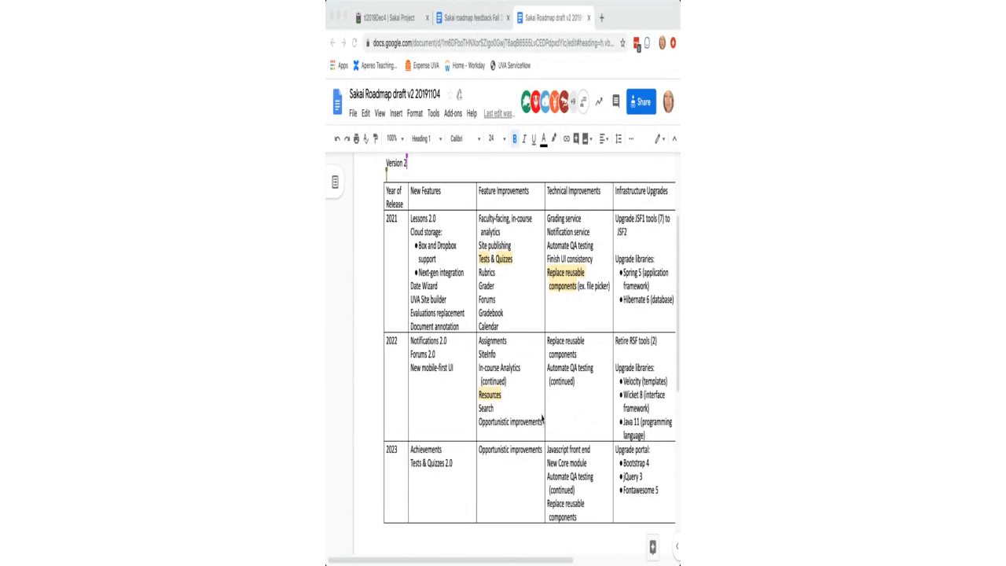
mouse_move(572, 415)
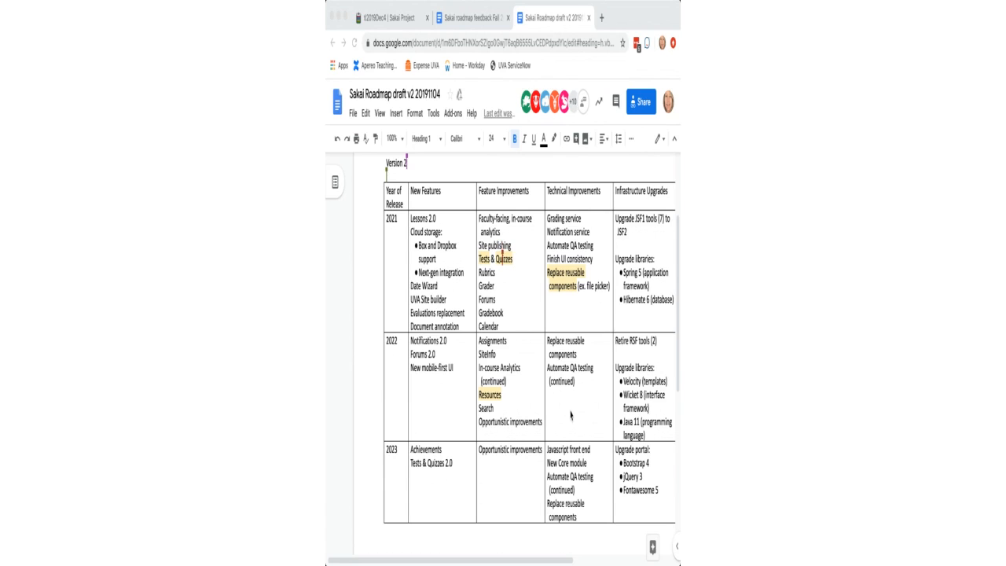
mouse_move(607, 172)
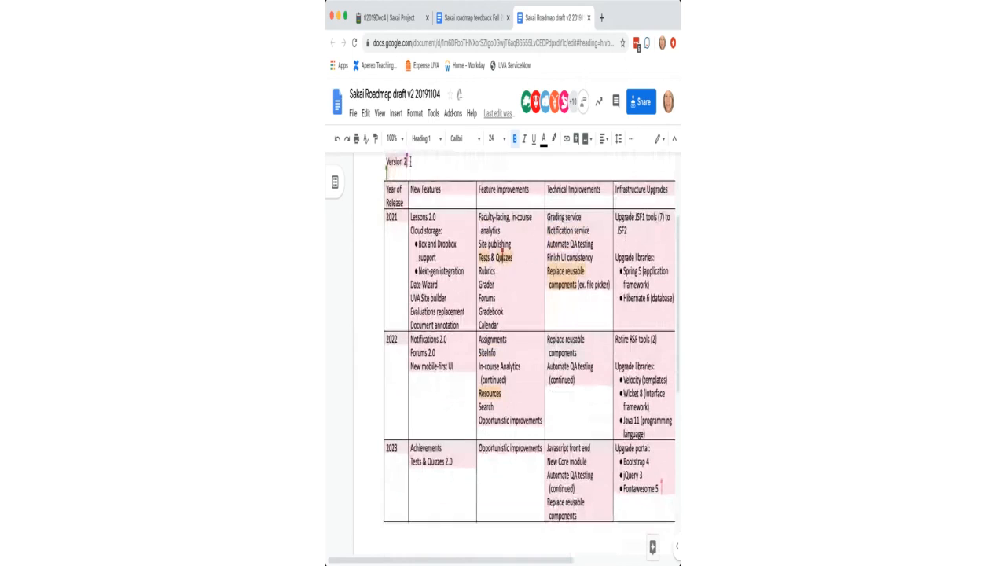
scroll("down", 3)
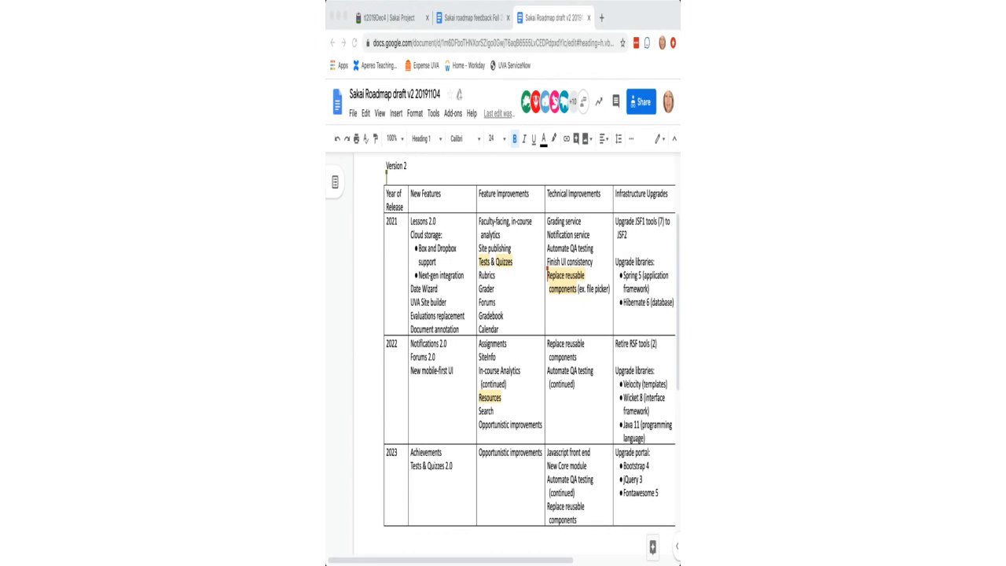
mouse_move(610, 77)
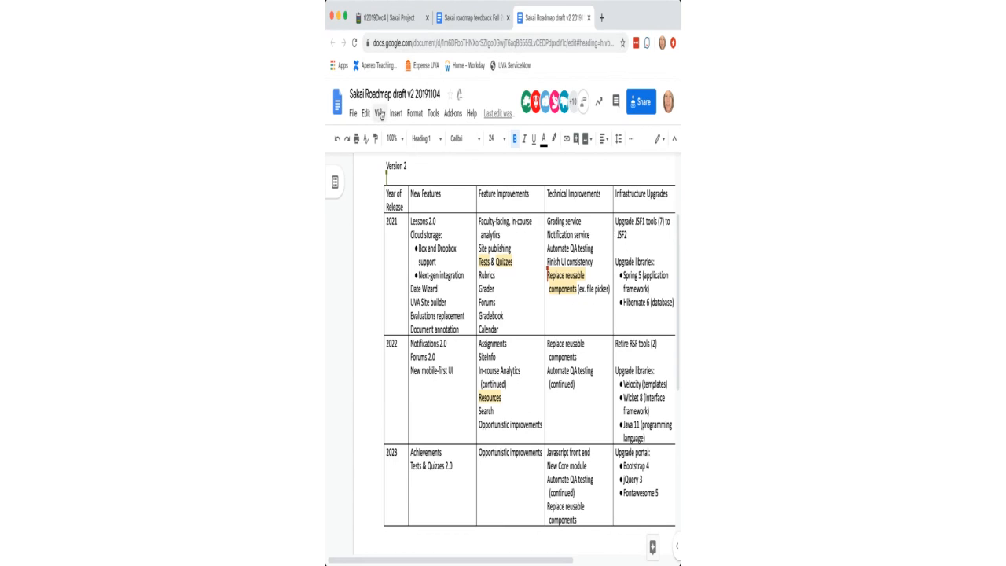
- Toggle the document display options to hide the outline beside the Version 2 table
left_click(380, 114)
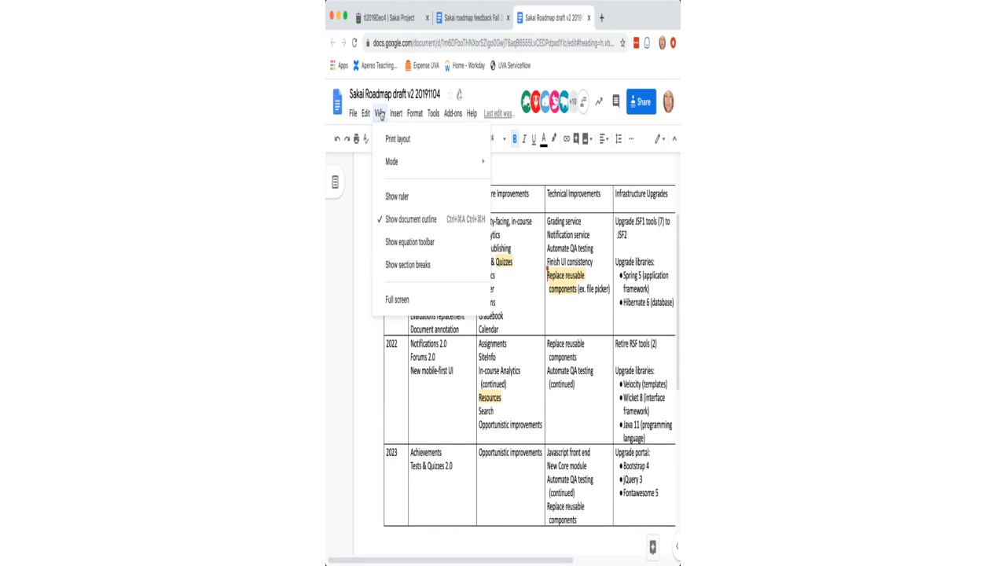
left_click(393, 113)
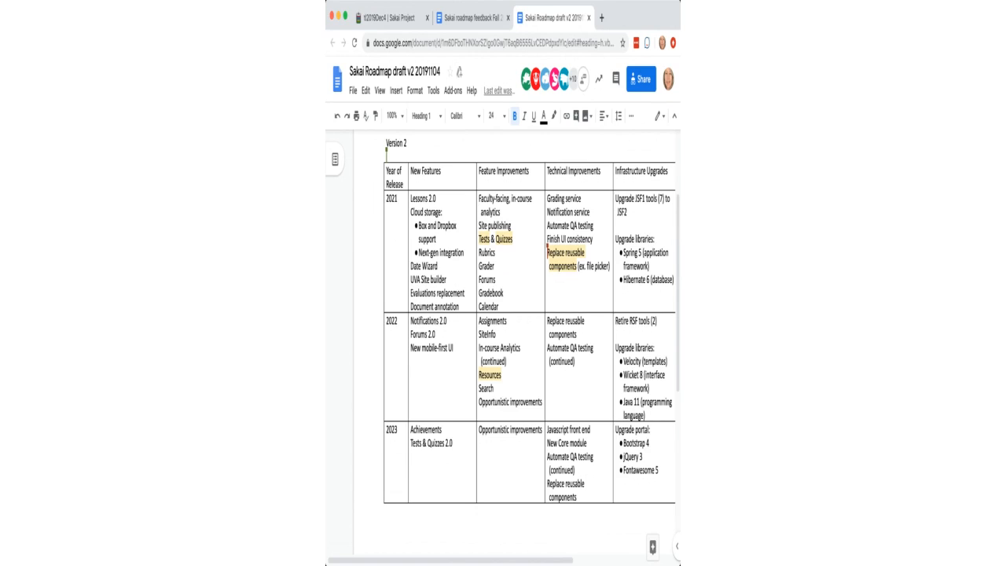
mouse_move(566, 15)
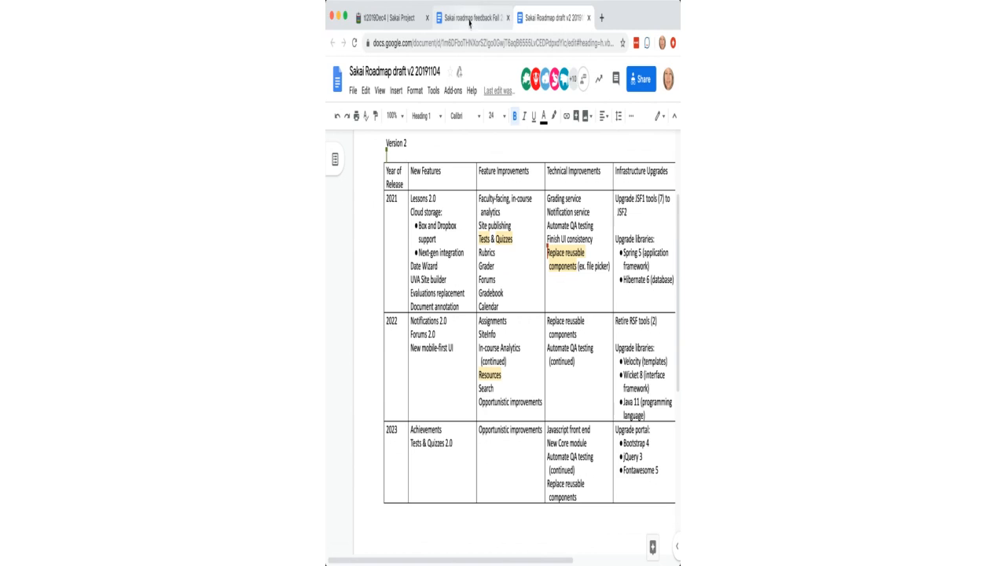
- Switch to the Sakai roadmap feedback Fall 2019 doc and scroll to its T&L feedback questions
left_click(472, 16)
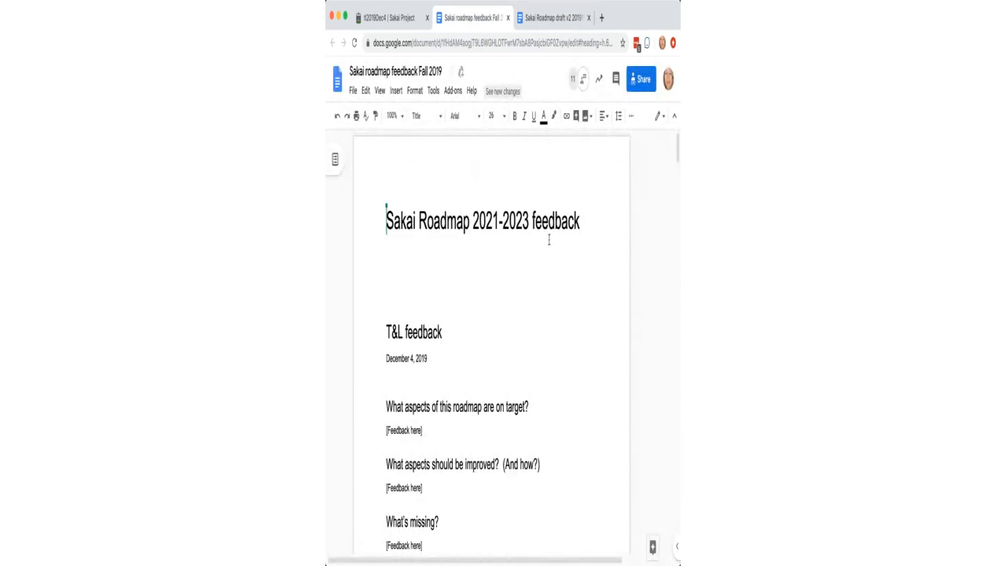
scroll("down", 3)
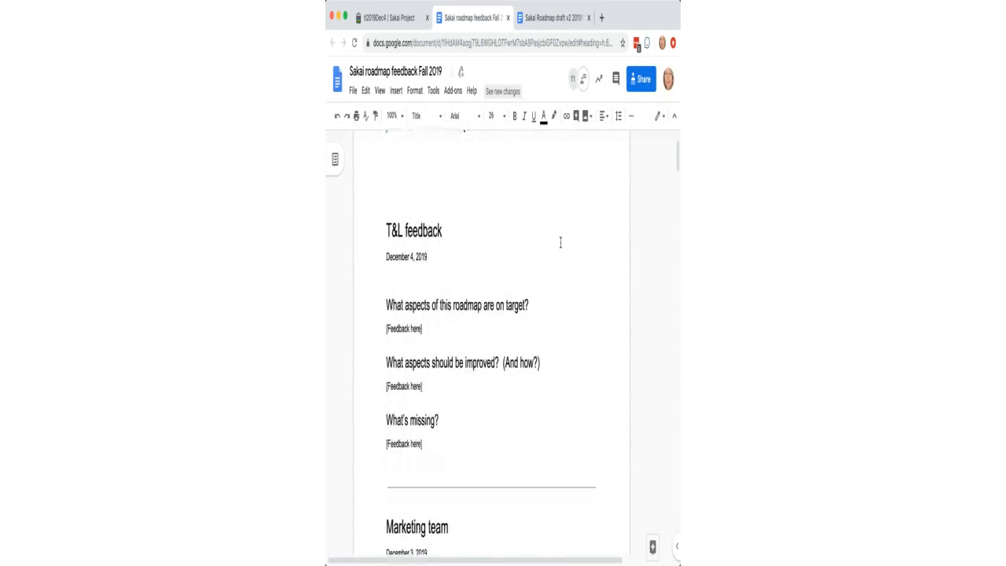
scroll("down", 3)
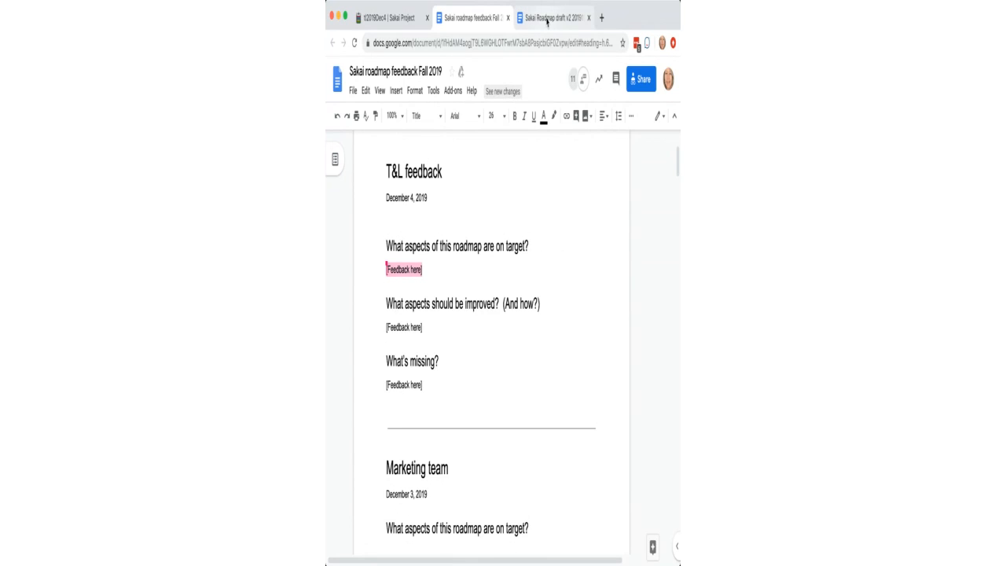
- Switch back to the Sakai Roadmap draft v2 tab showing the Version 2 table
left_click(550, 16)
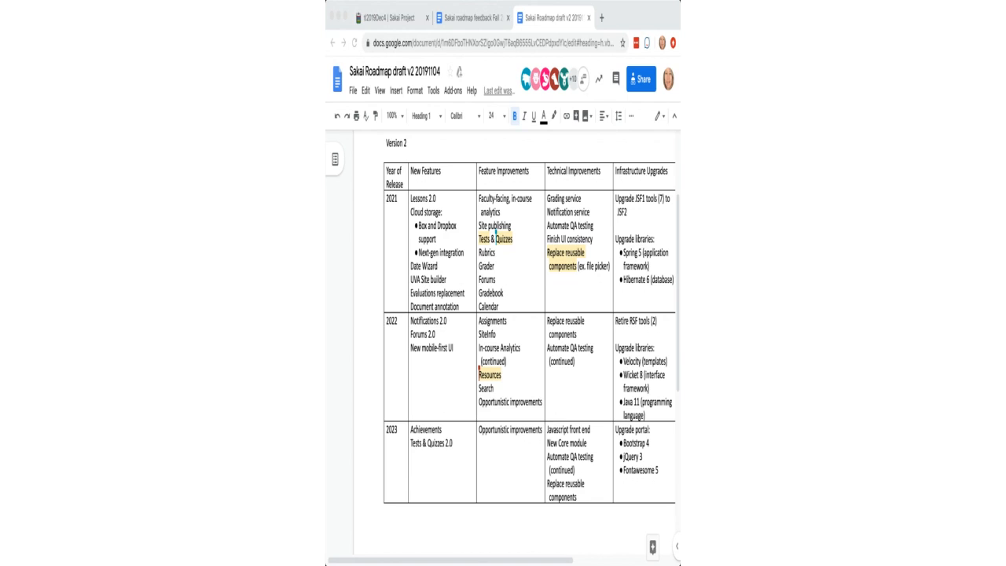
mouse_move(591, 151)
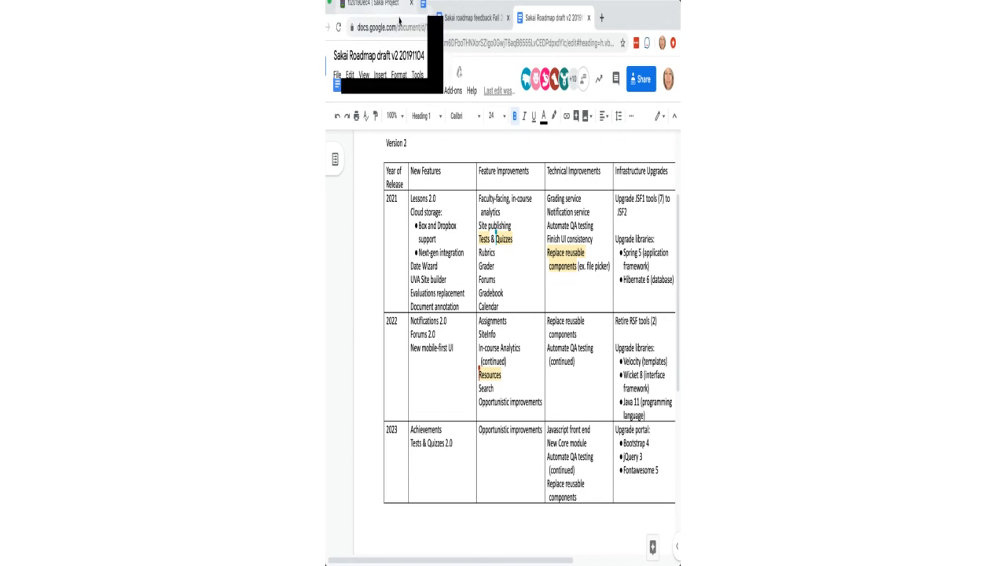
- Return to the Etherpad meeting notes and scroll to the agenda's Jira links
left_click(377, 10)
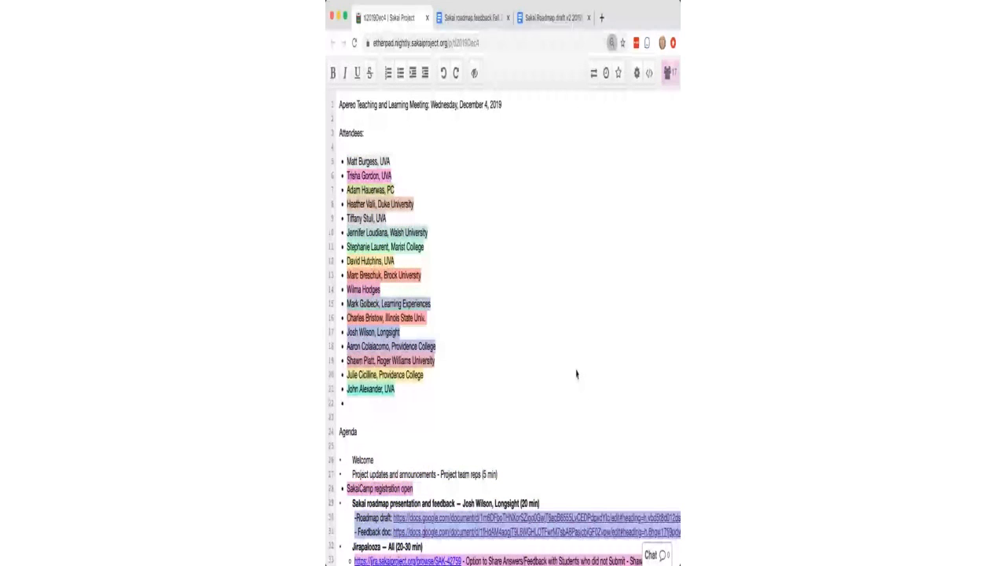
scroll("down", 3)
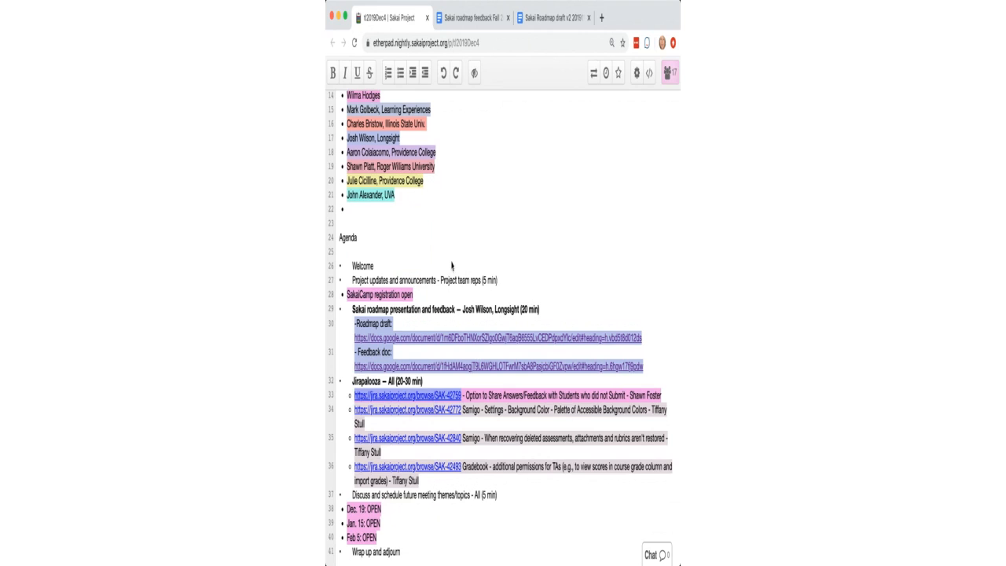
mouse_move(456, 250)
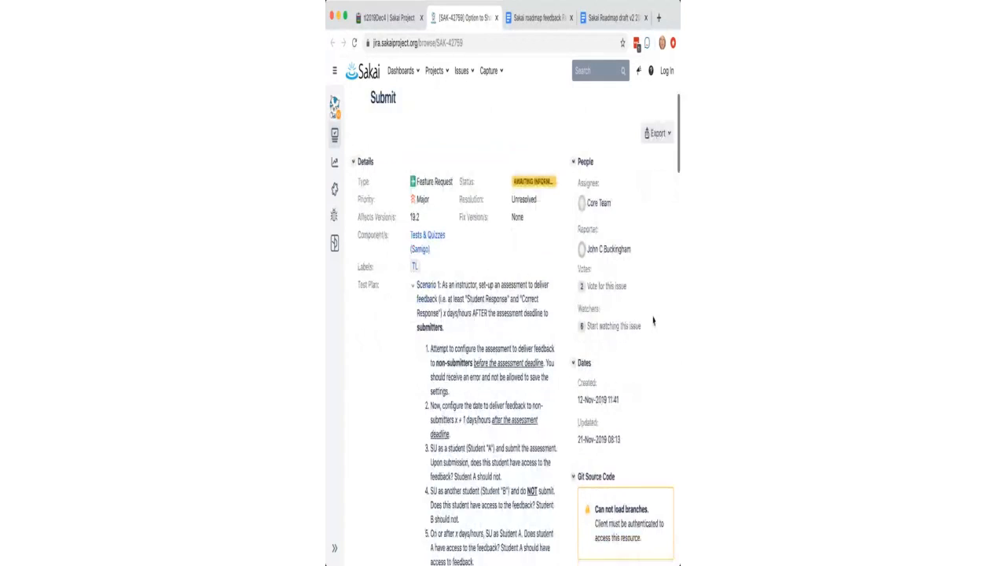
- Scroll SAK-42788 down through its test plan steps to the description
scroll("down", 3)
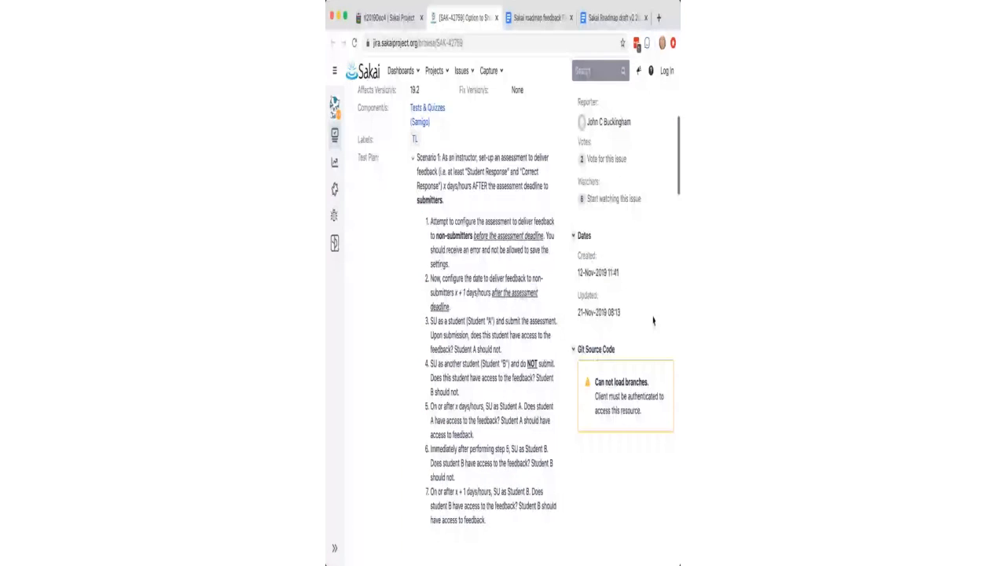
scroll("down", 3)
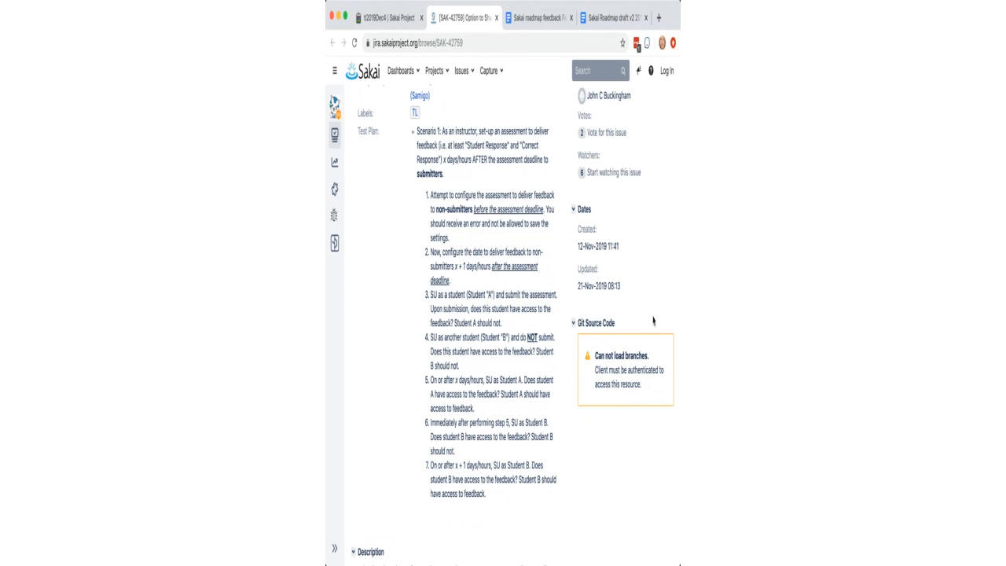
scroll("down", 3)
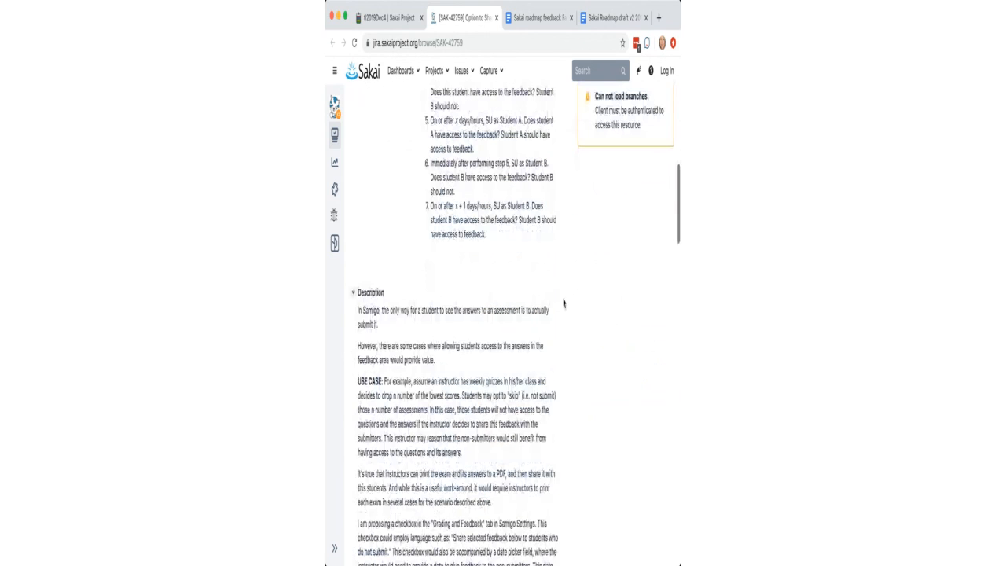
scroll("down", 3)
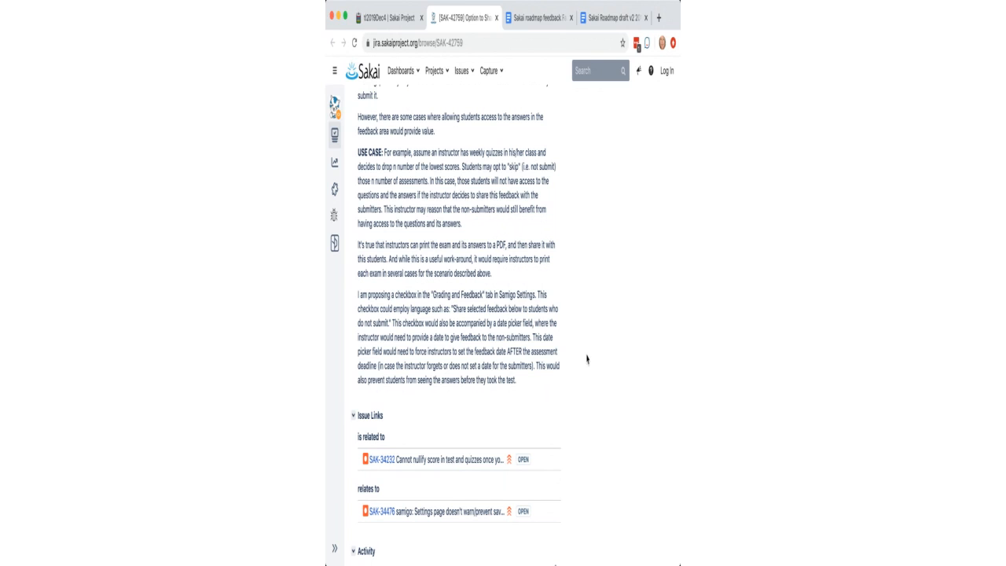
mouse_move(588, 366)
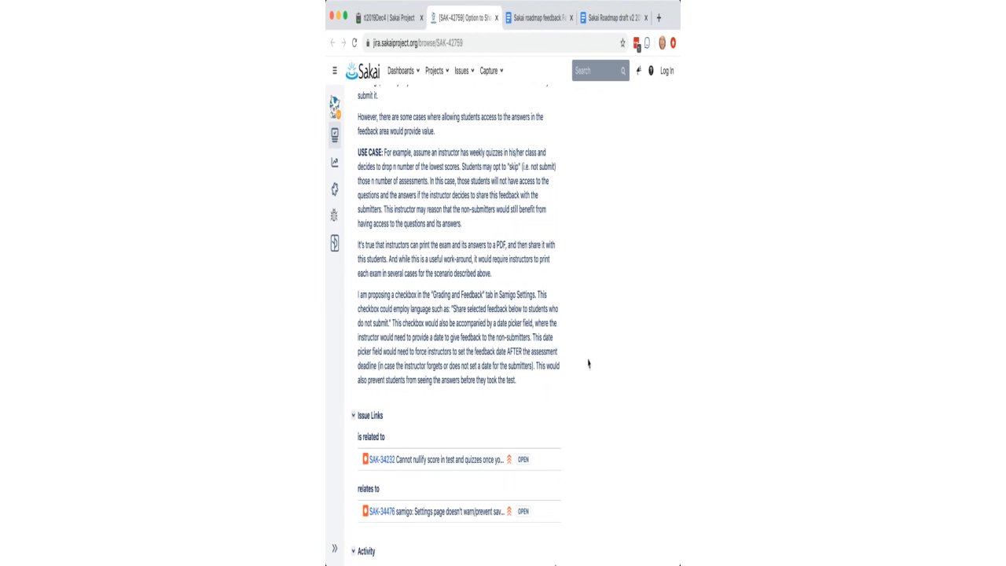
- Scroll past the test-plan checklist until the first comments appear
scroll("down", 3)
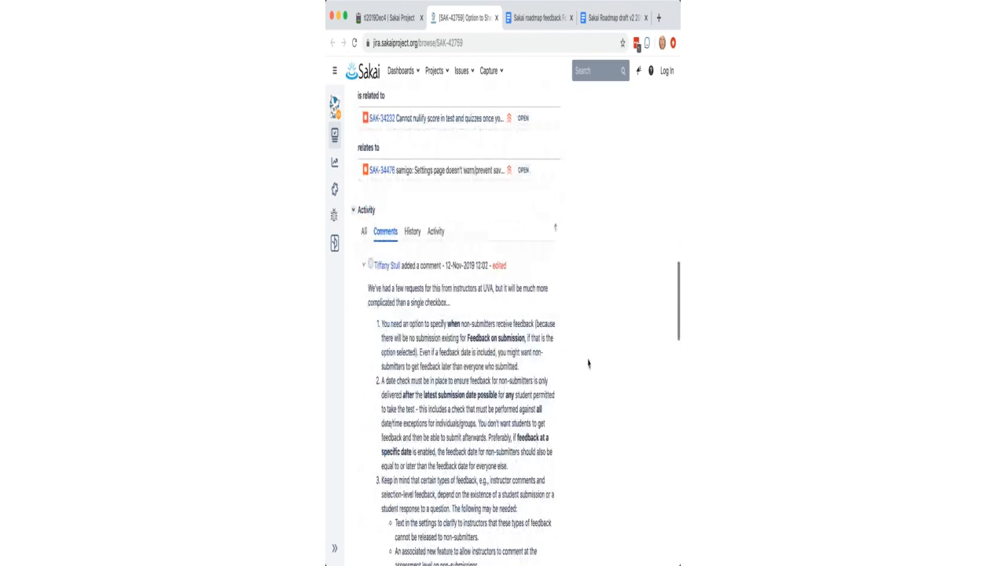
scroll("down", 3)
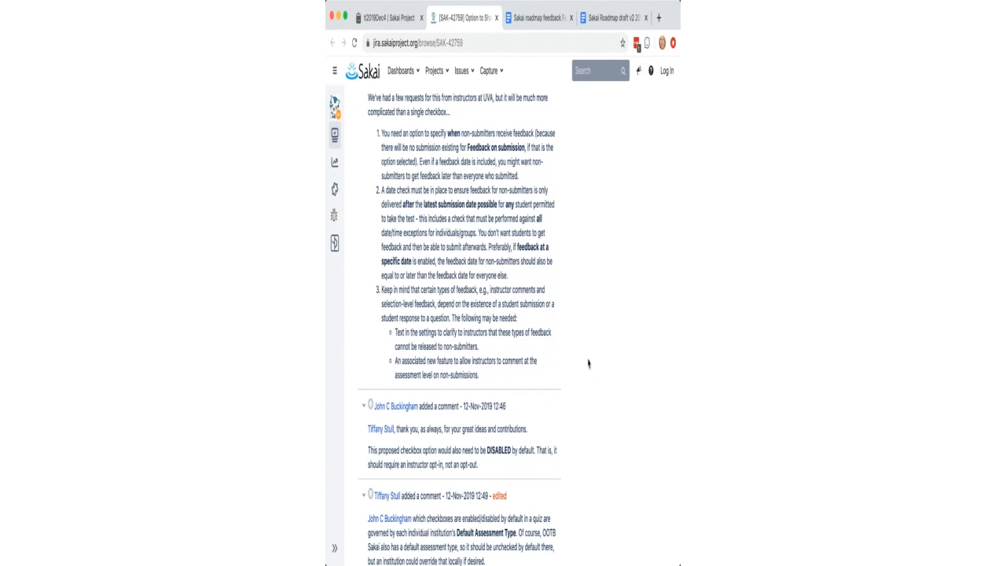
scroll("down", 3)
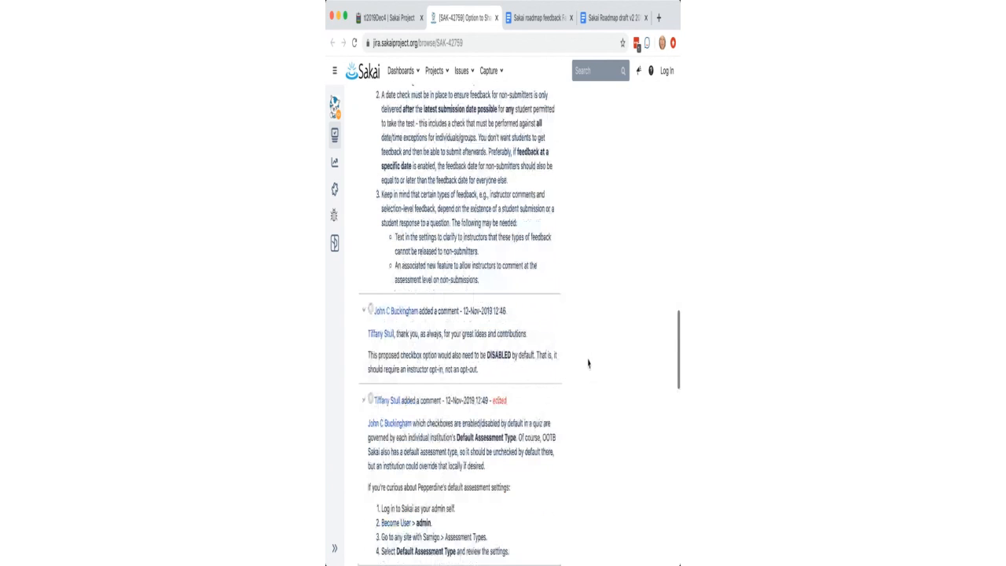
scroll("down", 3)
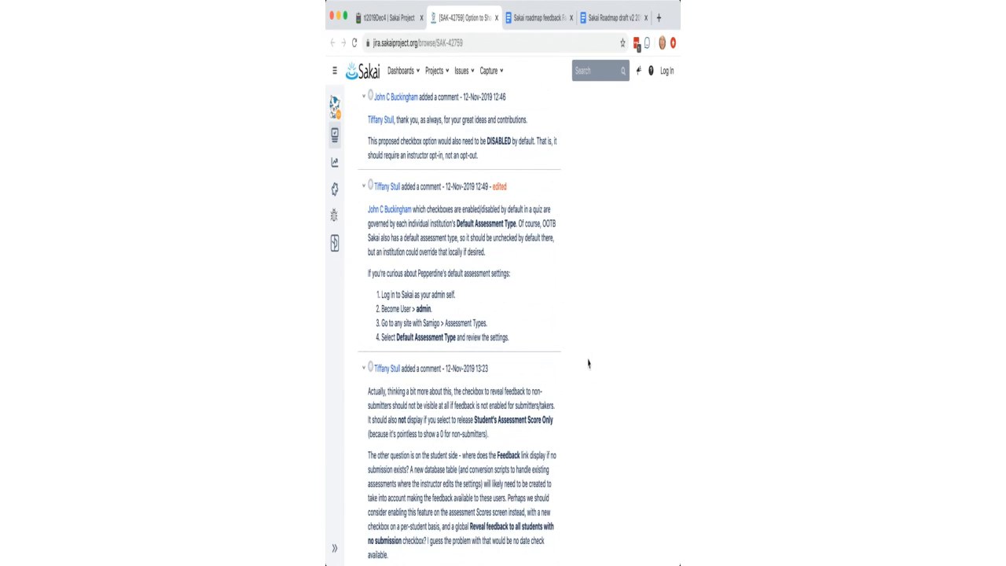
scroll("down", 3)
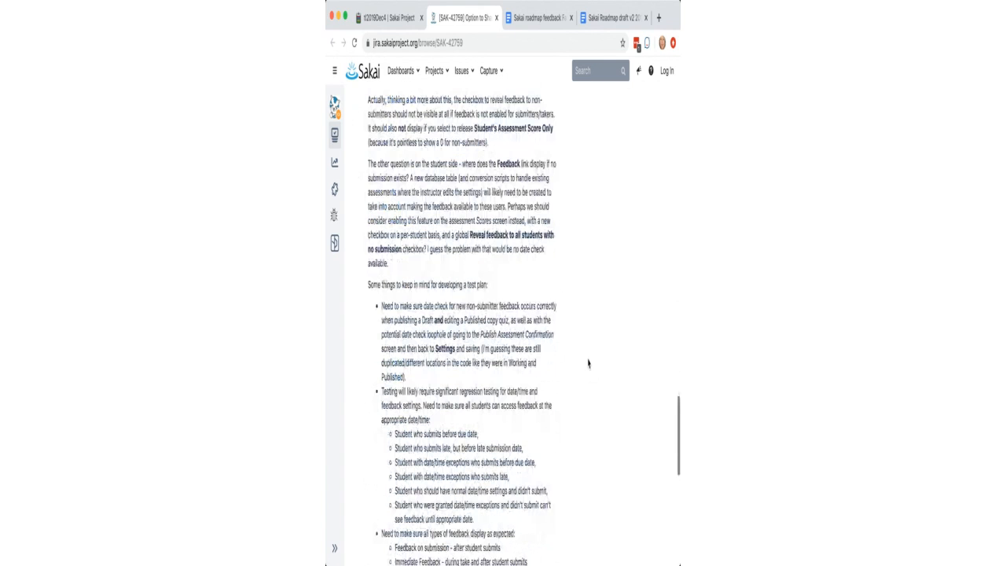
scroll("down", 3)
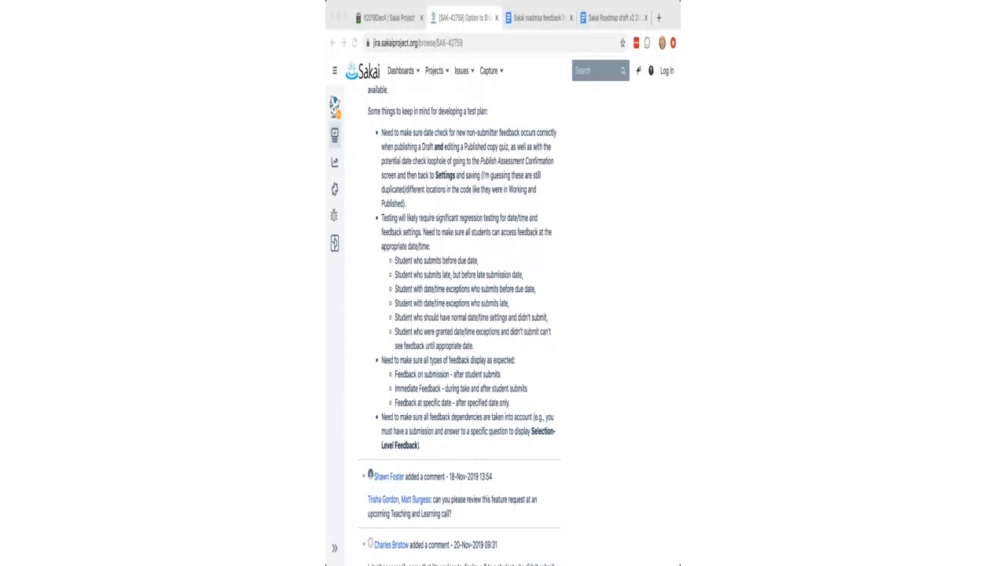
- Scroll through the later comments on null versus zero grades and empty submissions
scroll("down", 3)
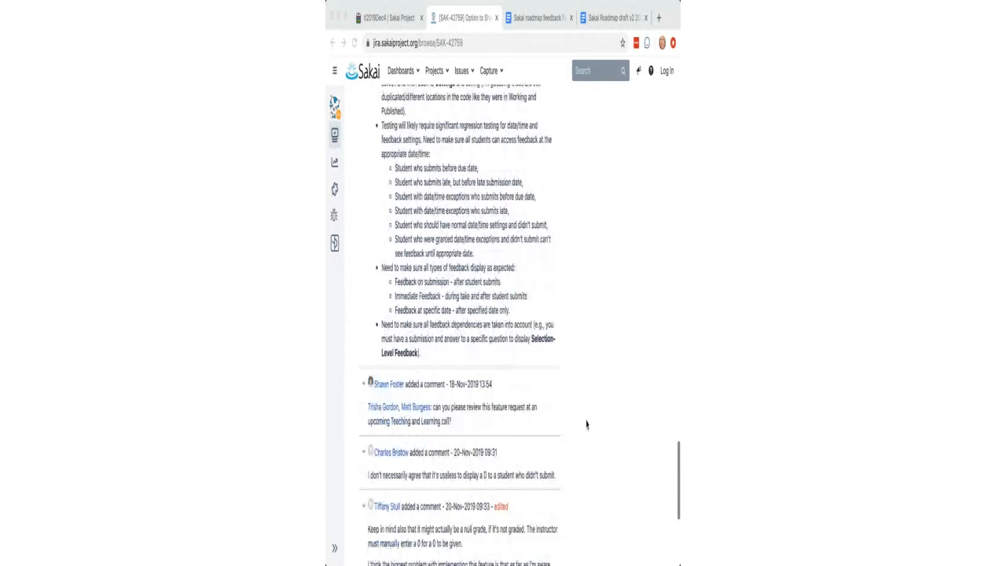
scroll("down", 3)
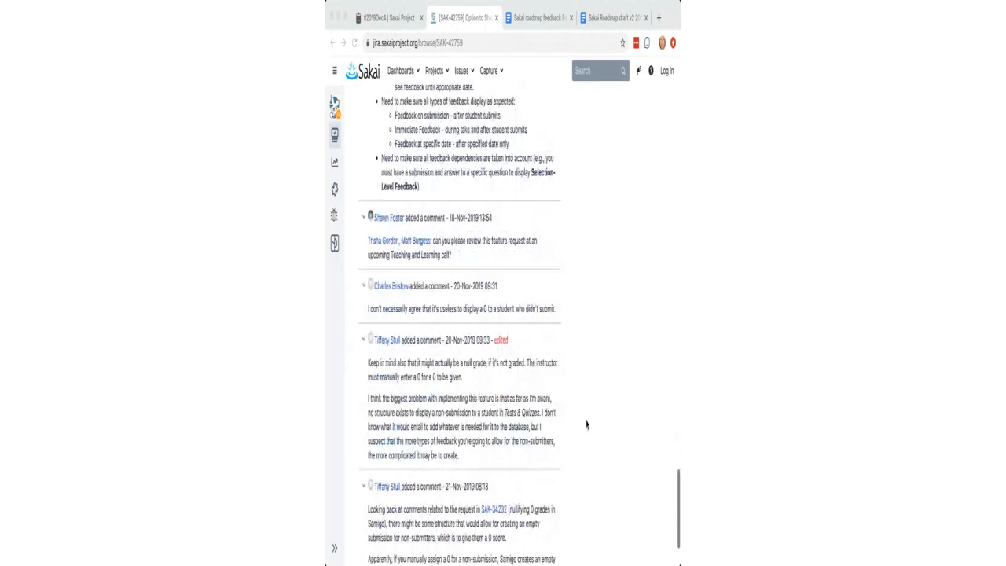
scroll("down", 3)
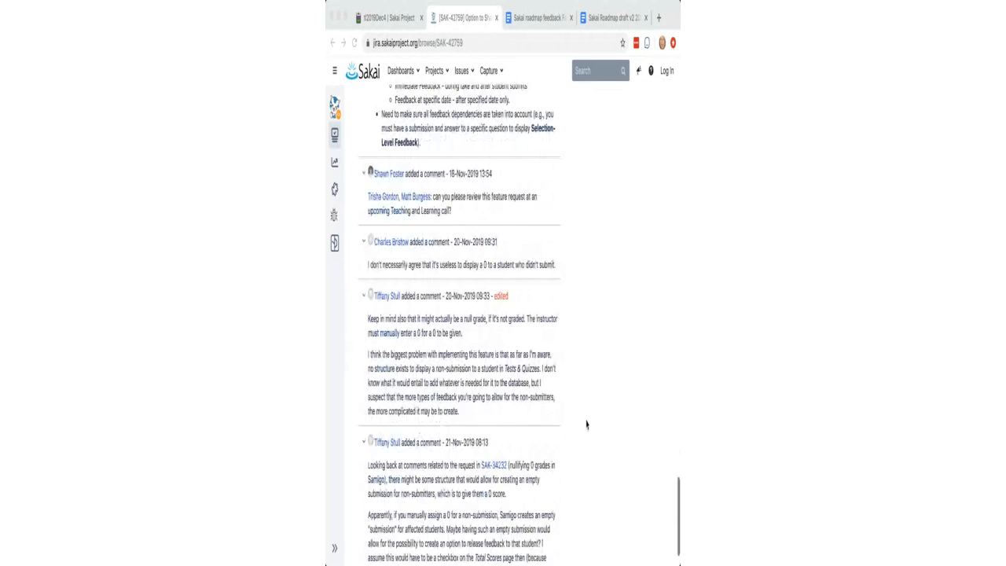
scroll("down", 3)
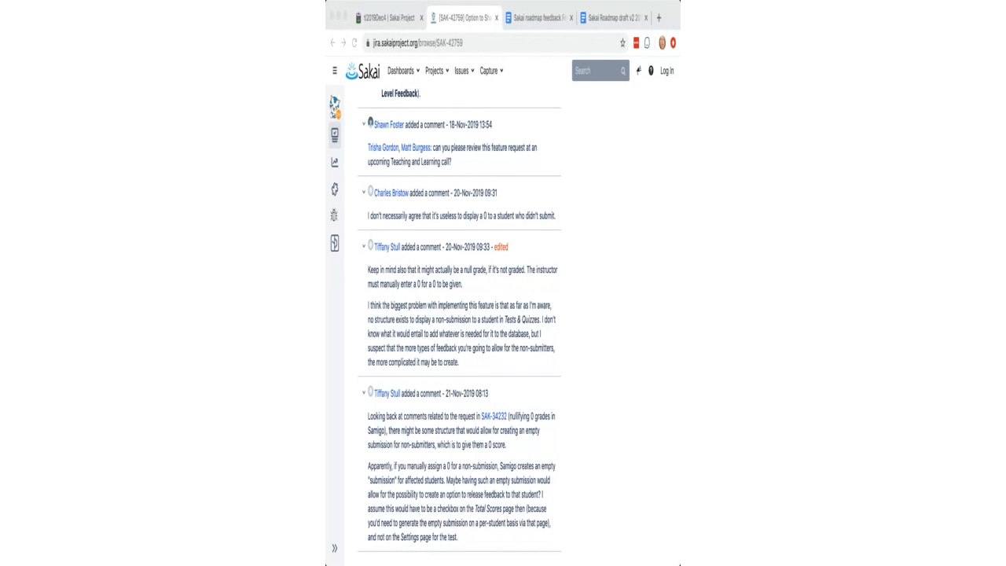
mouse_move(590, 359)
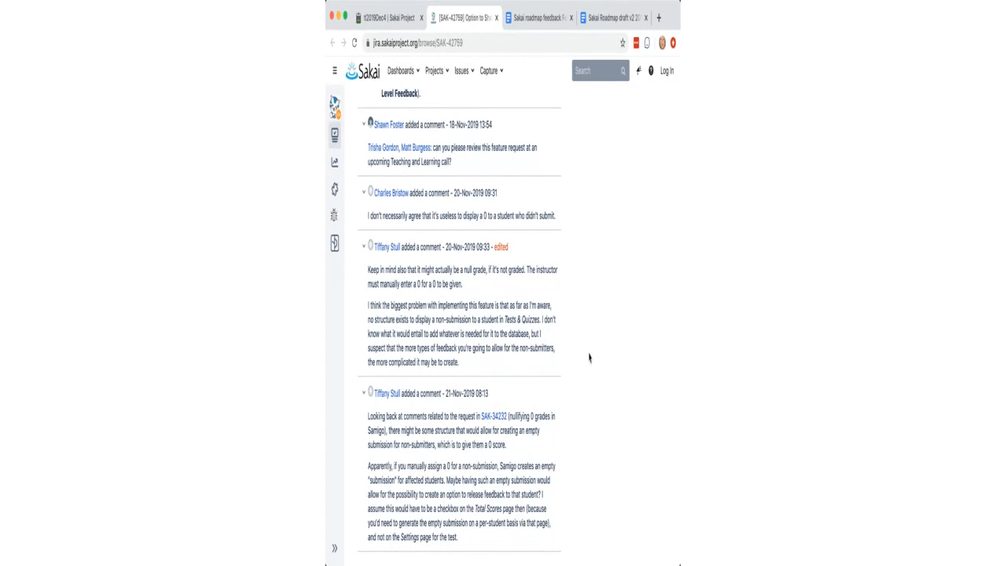
- Scroll back to the ticket's summary and follow the link that leads to the Jira login page
scroll("down", 3)
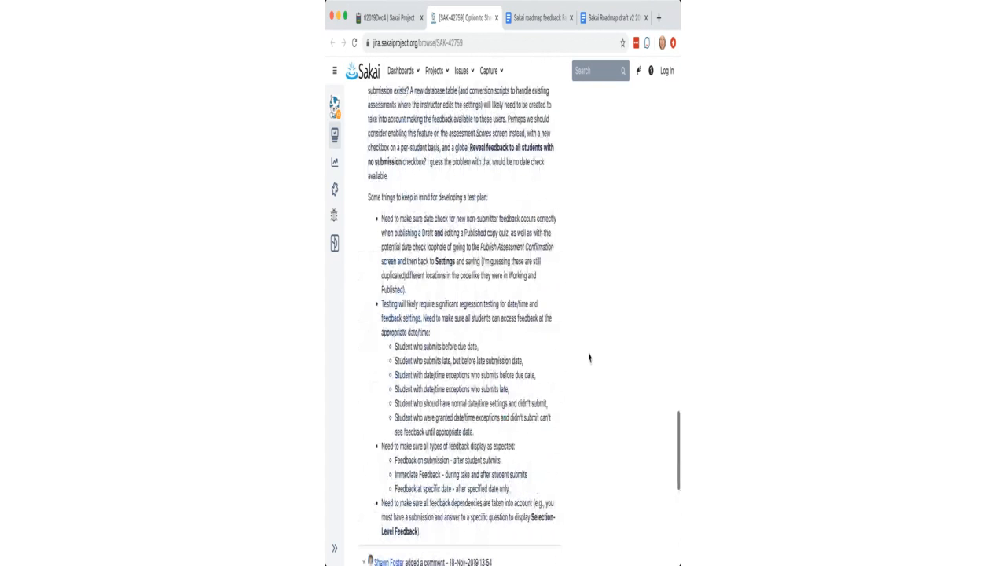
scroll("up", 3)
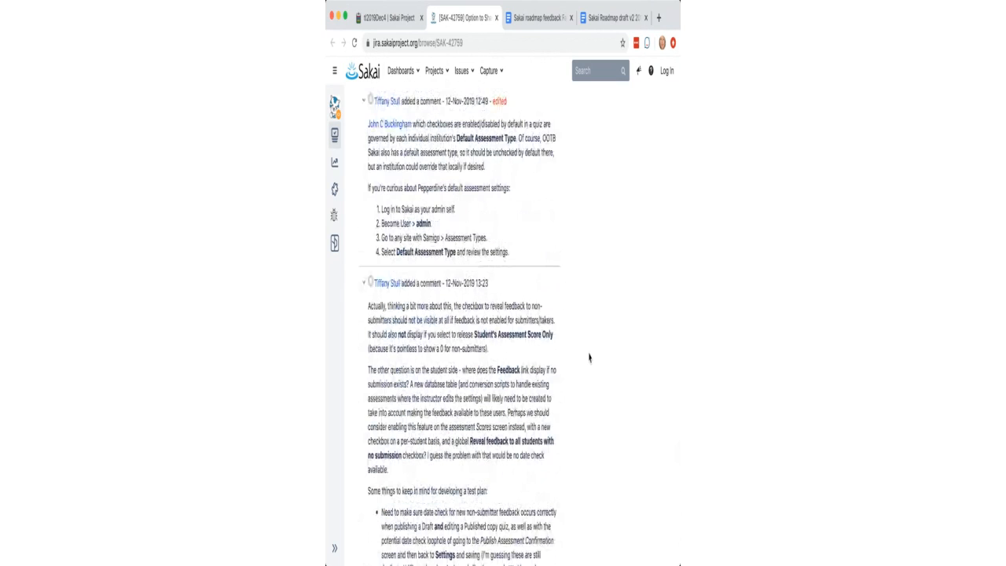
scroll("up", 3)
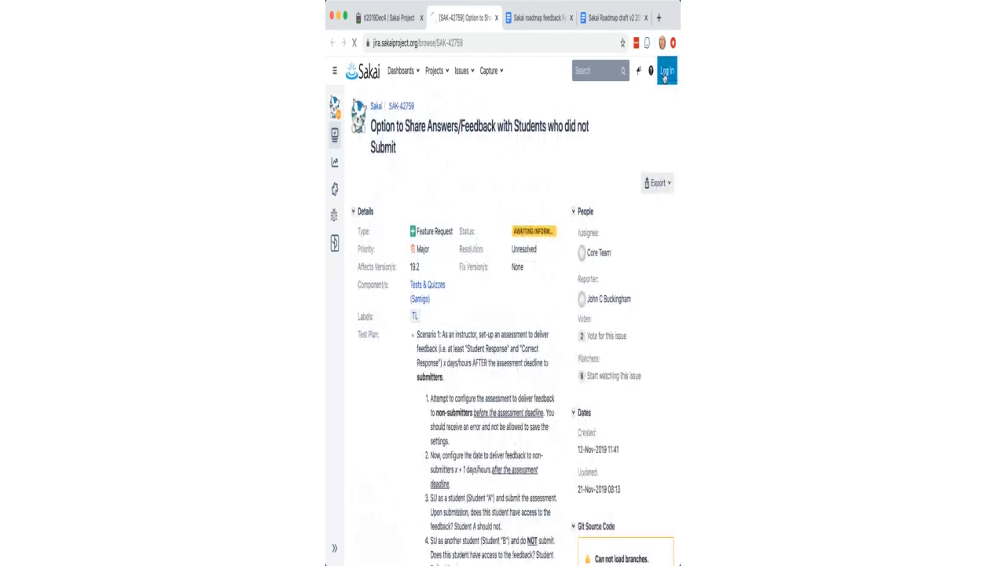
left_click(666, 69)
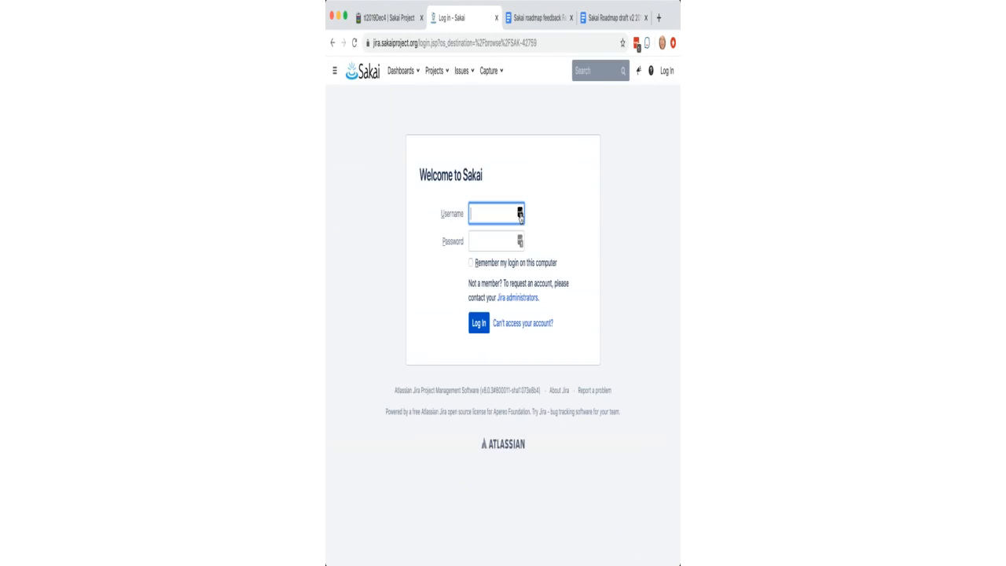
- Enter the account credentials and submit the Jira sign-in so SAK-42788 loads
left_click(519, 214)
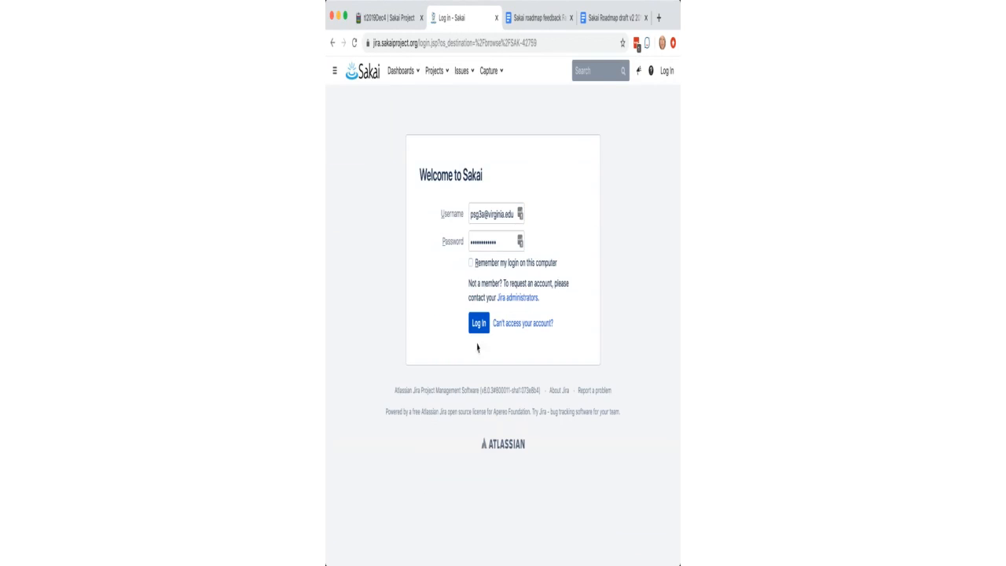
left_click(478, 324)
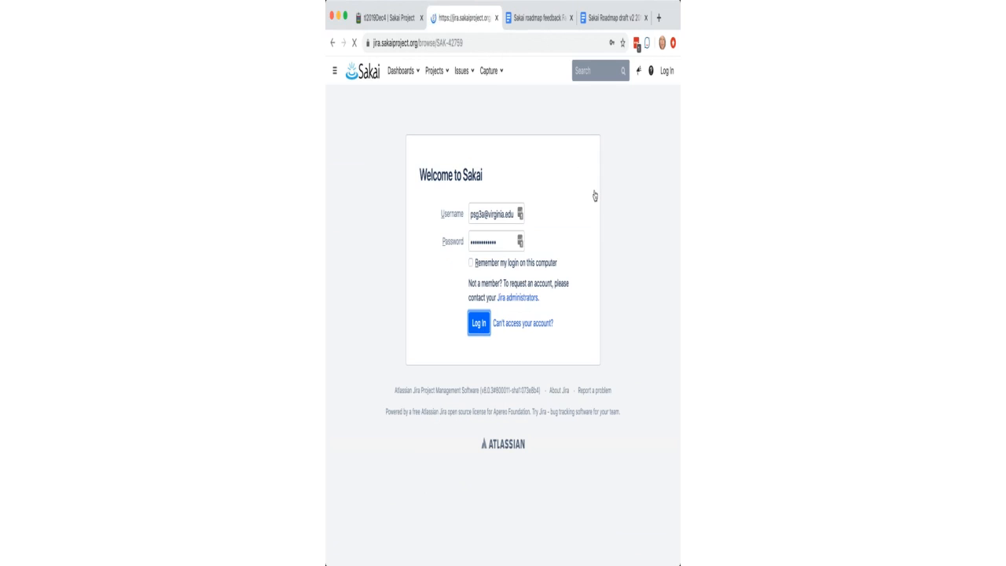
- Edit the Labels field on SAK-42788 and enter 'tl' to find the TLReviewed label
left_click(478, 323)
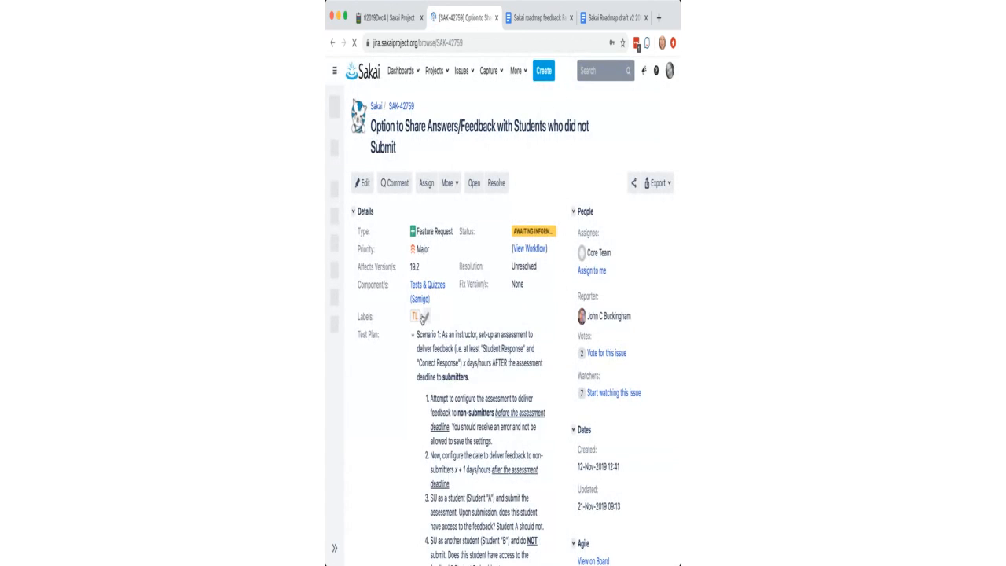
left_click(412, 317)
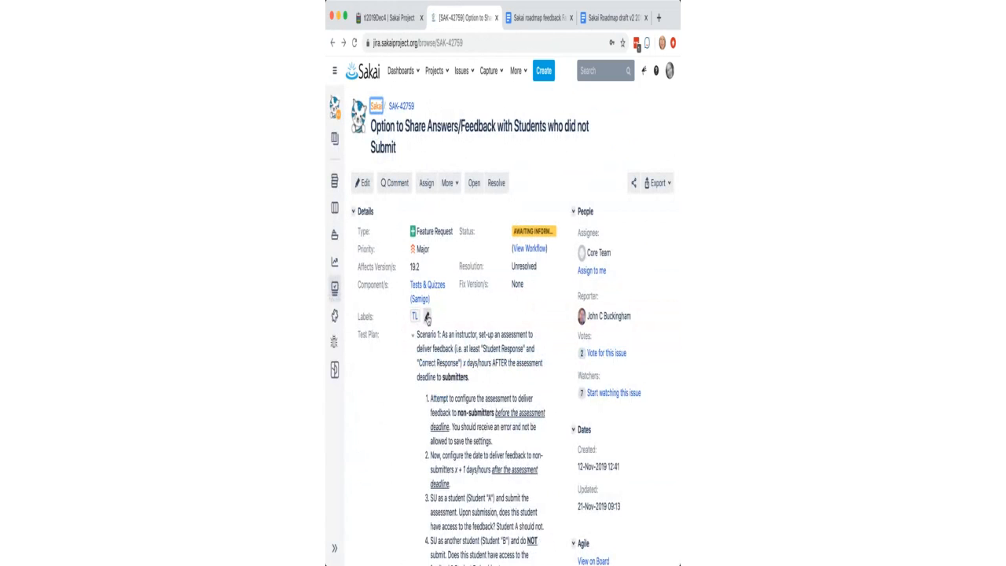
left_click(425, 316)
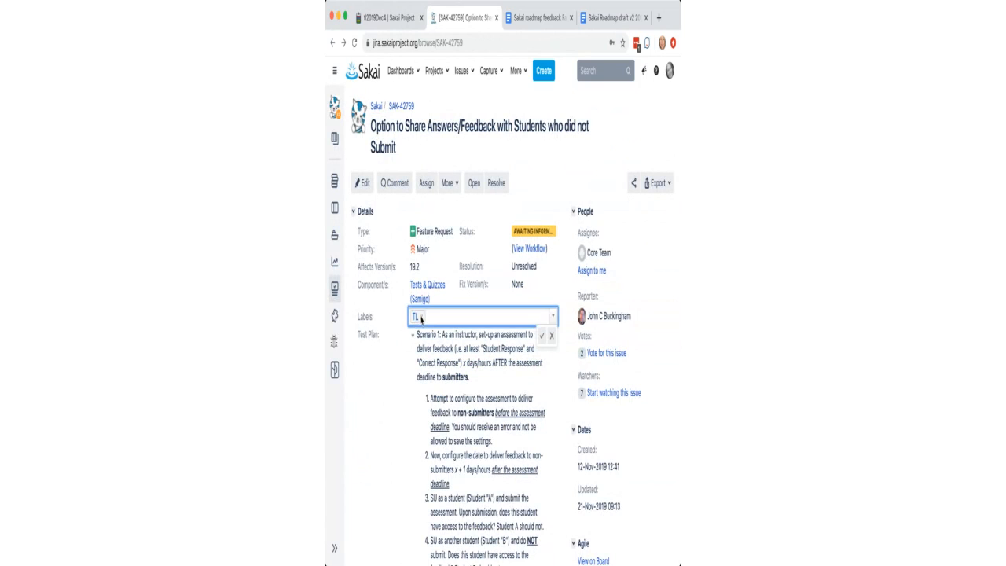
type("tl")
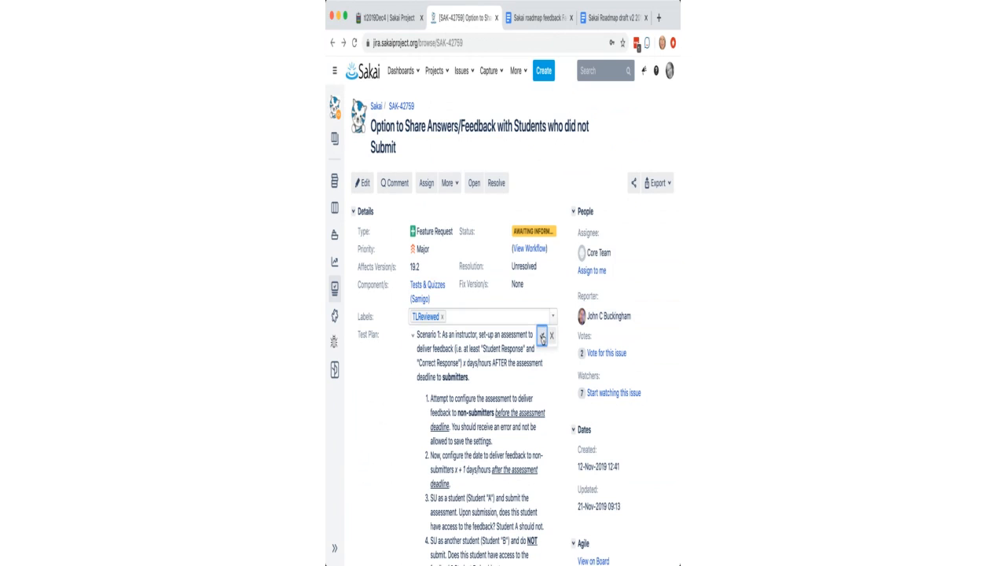
- Draft a comment that the T&L group will resolve the issue as Won't Fix due to complexity and minimal impact
scroll("down", 3)
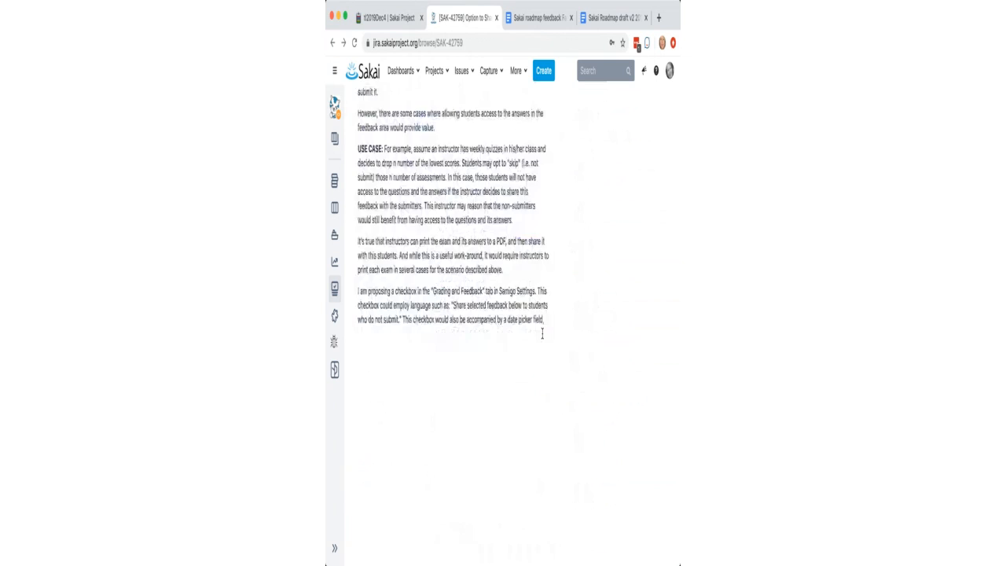
scroll("down", 3)
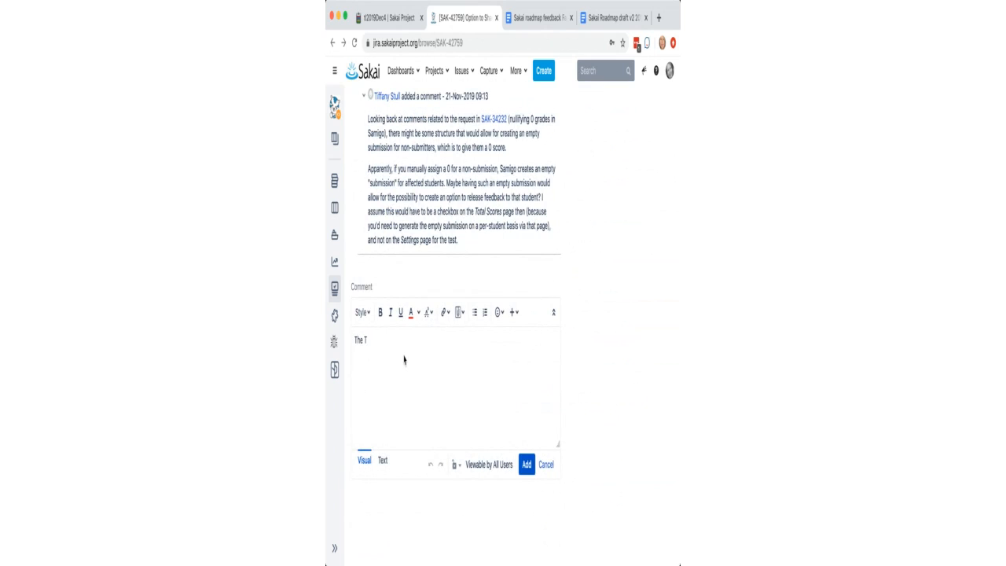
type("&L")
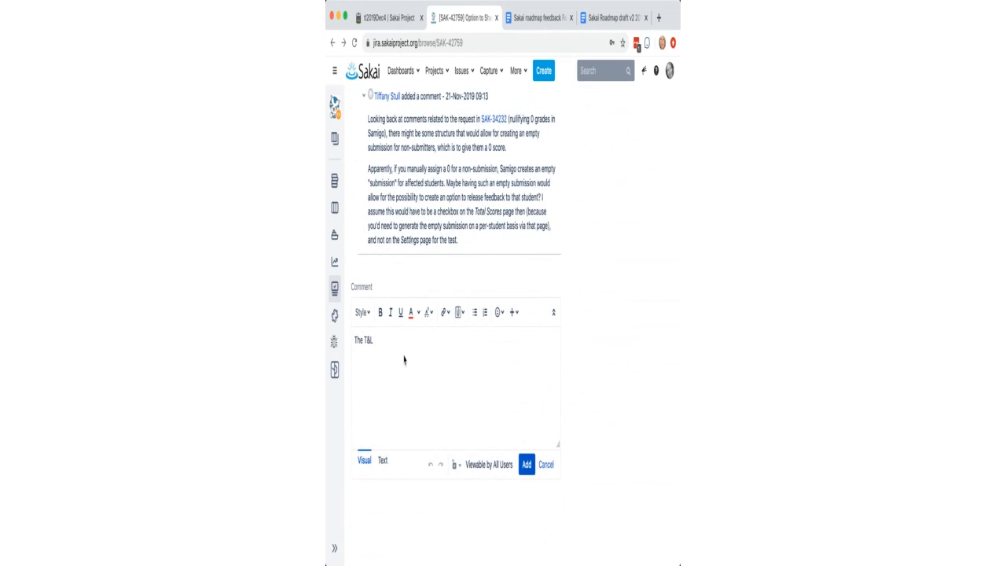
type("group h")
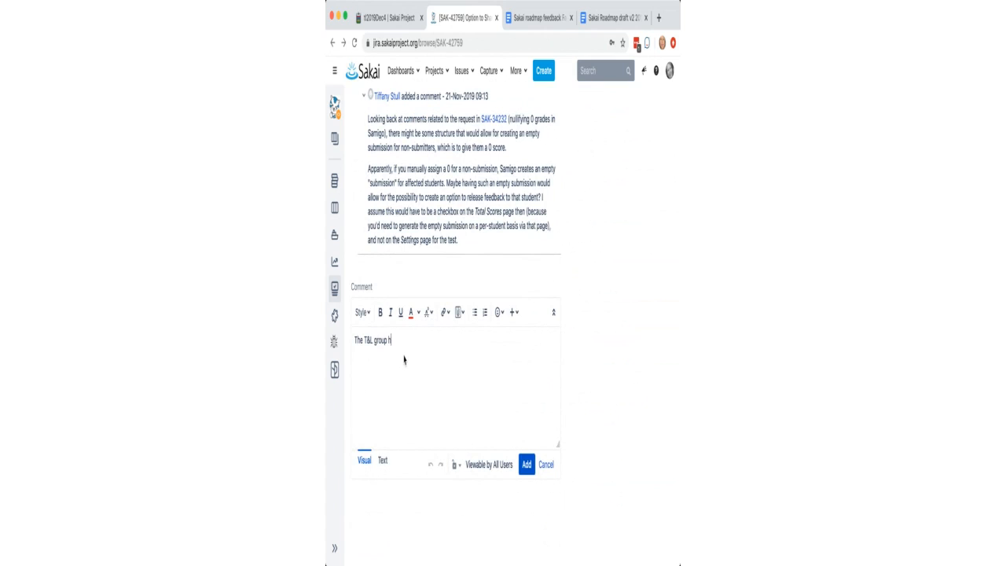
type("have determined to clost")
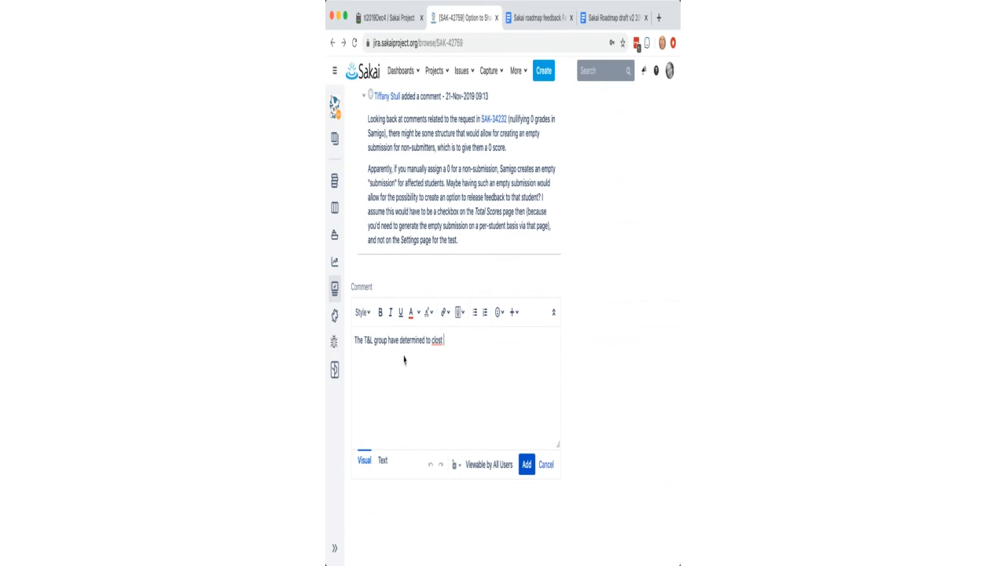
type("resolve this")
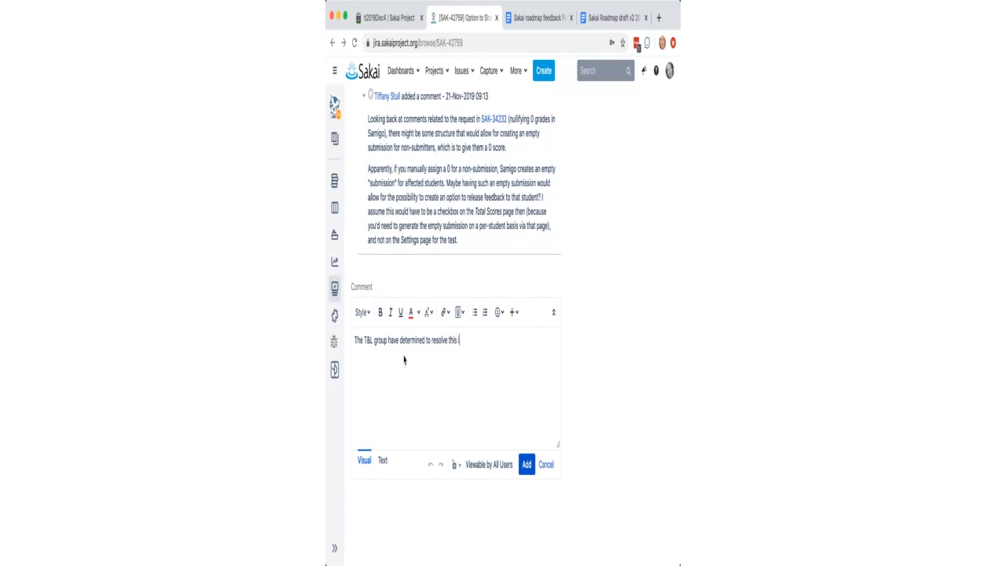
type("issue as Wo")
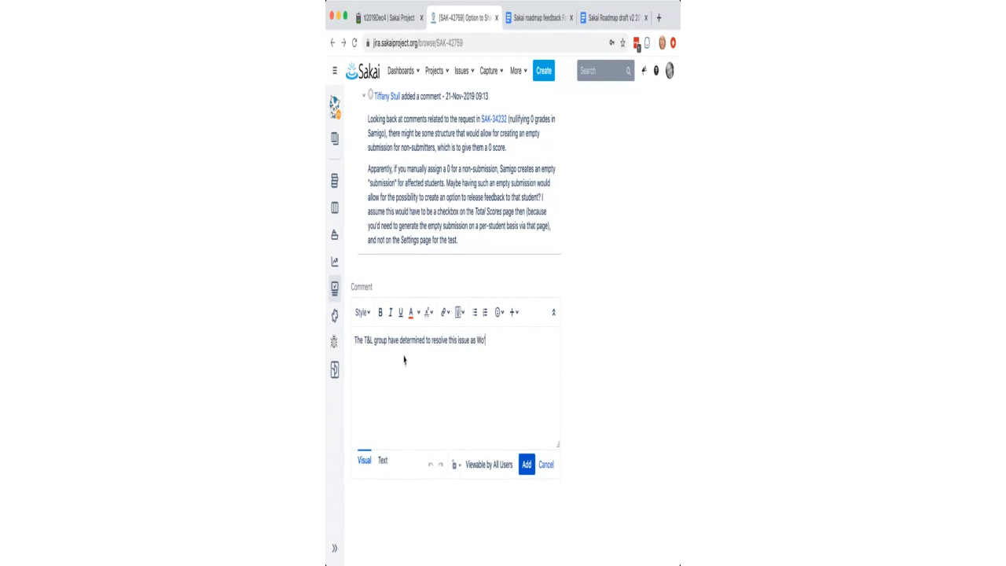
type("n't Fix due to complexity and minimal im")
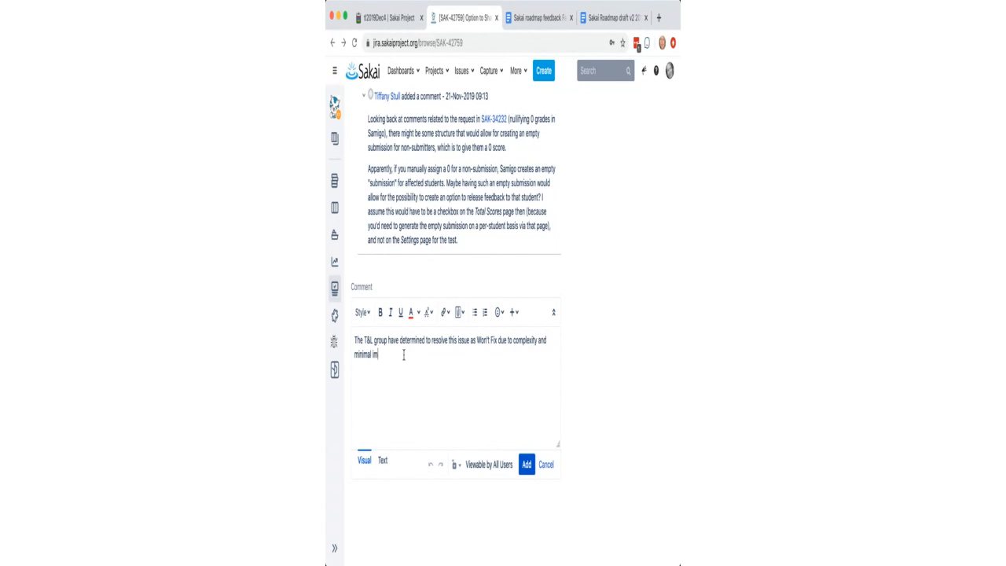
type("pact.")
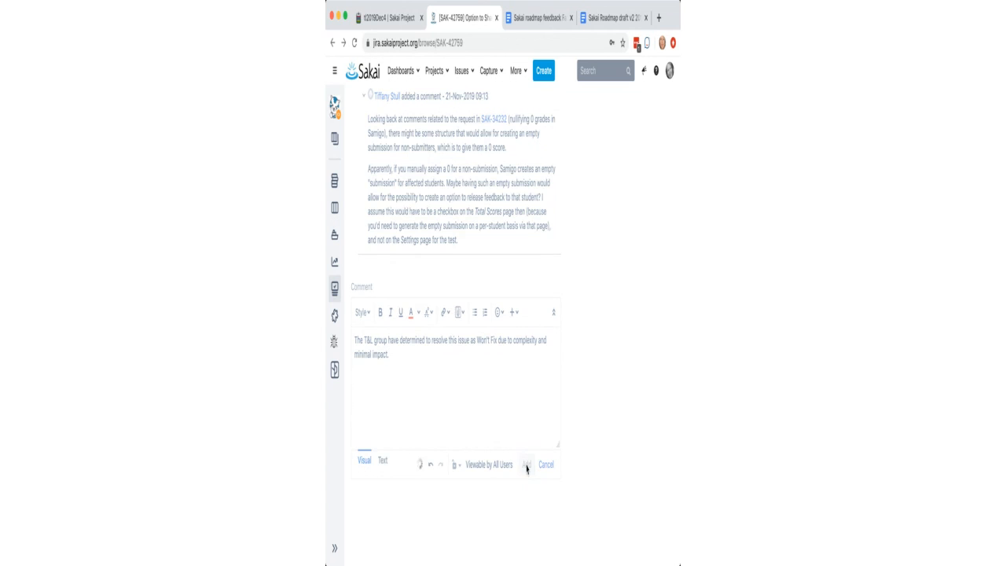
- Post the Won't Fix comment on SAK-42788 and move to the SAK-42772 tab
left_click(528, 465)
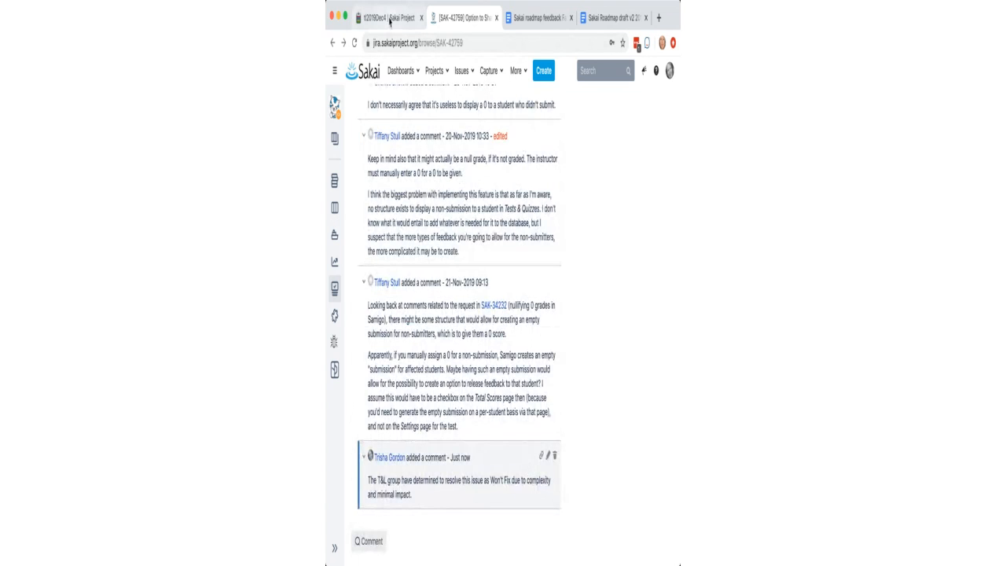
left_click(401, 12)
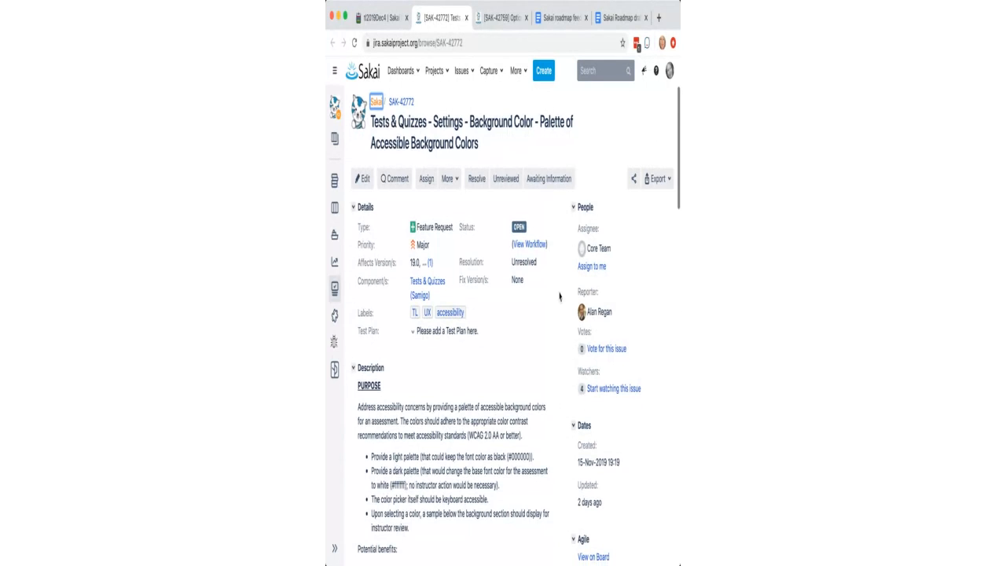
scroll("down", 3)
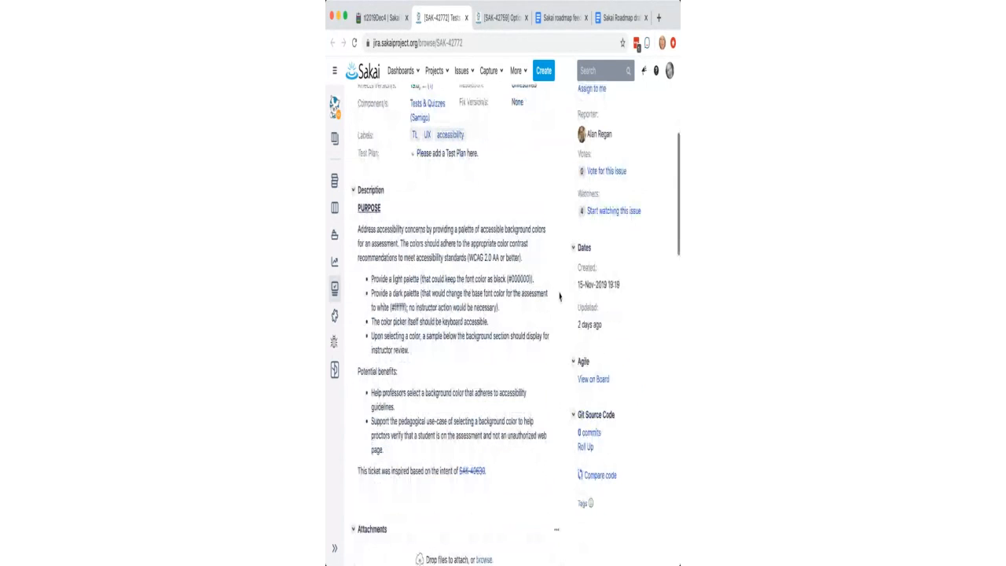
scroll("down", 3)
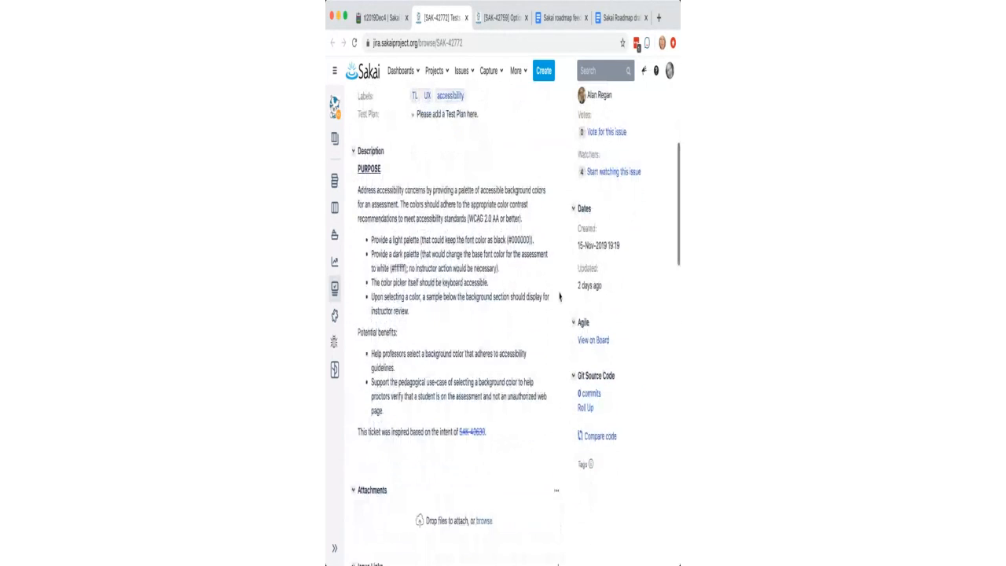
scroll("down", 3)
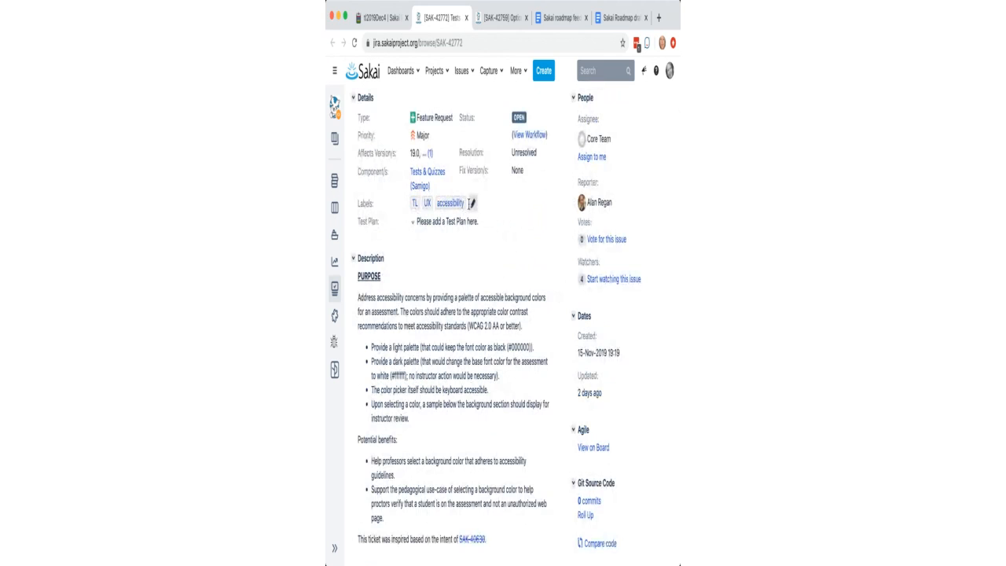
- Add the TLReviewed label to SAK-42772 alongside its UX and accessibility labels
left_click(471, 204)
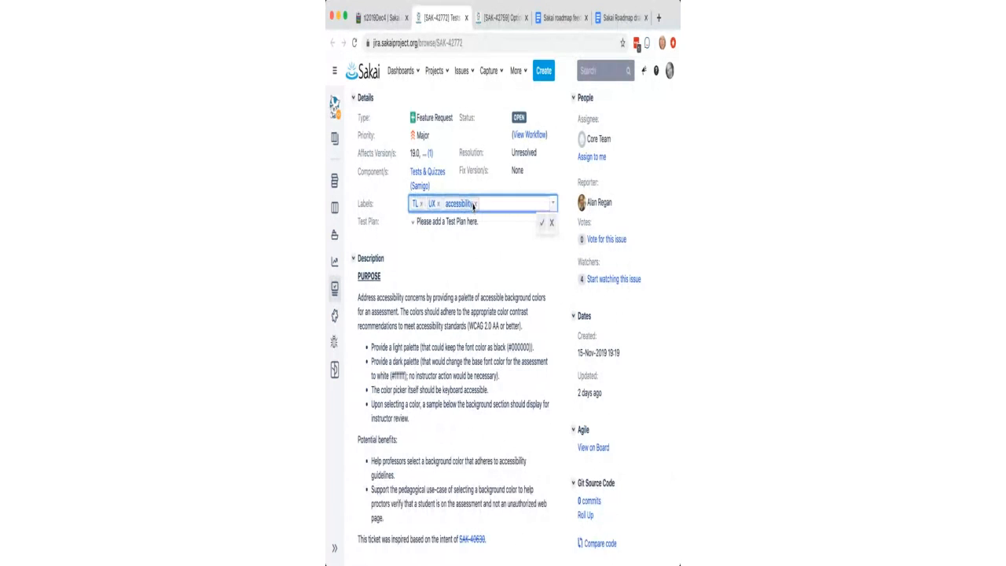
left_click(421, 205)
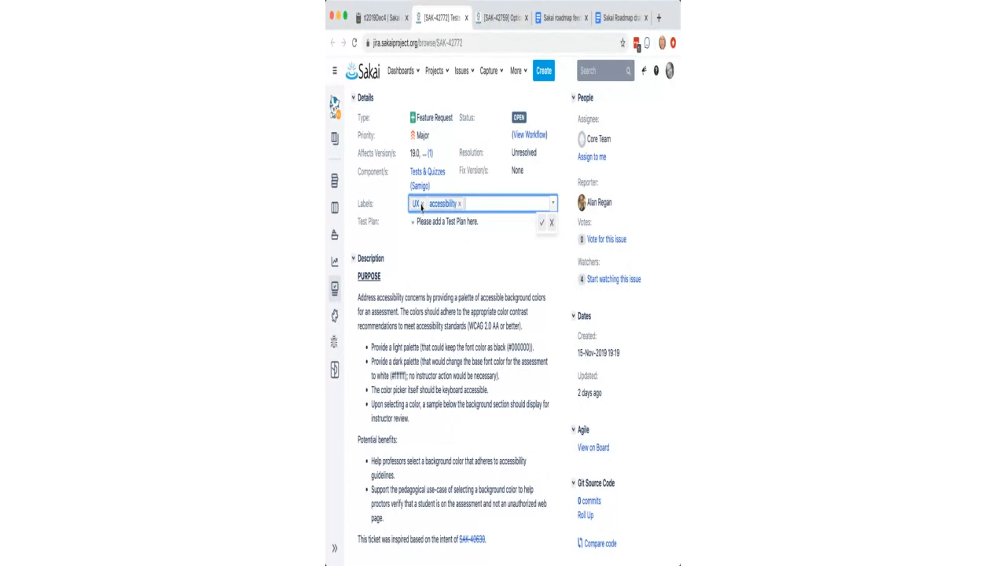
type("tl")
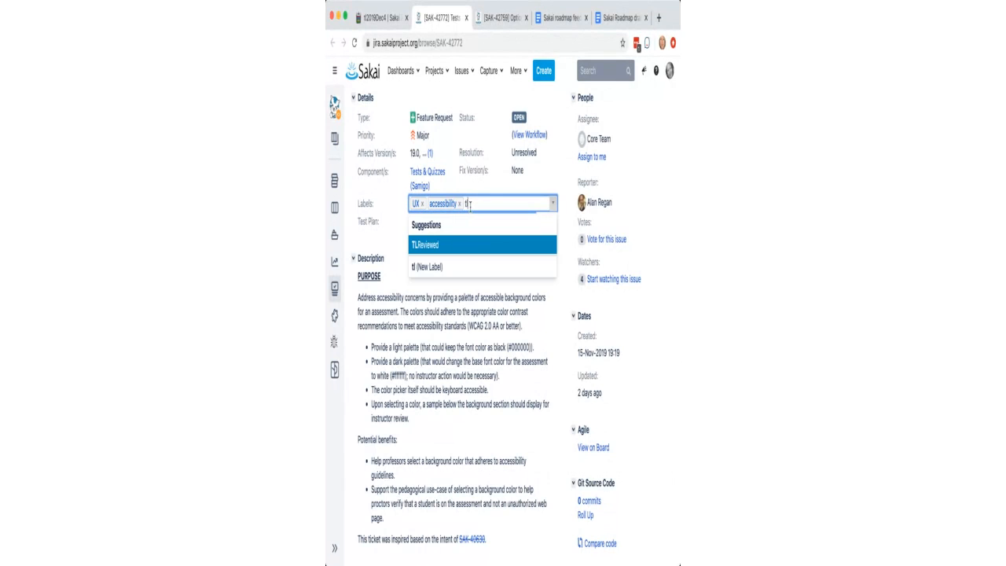
left_click(422, 246)
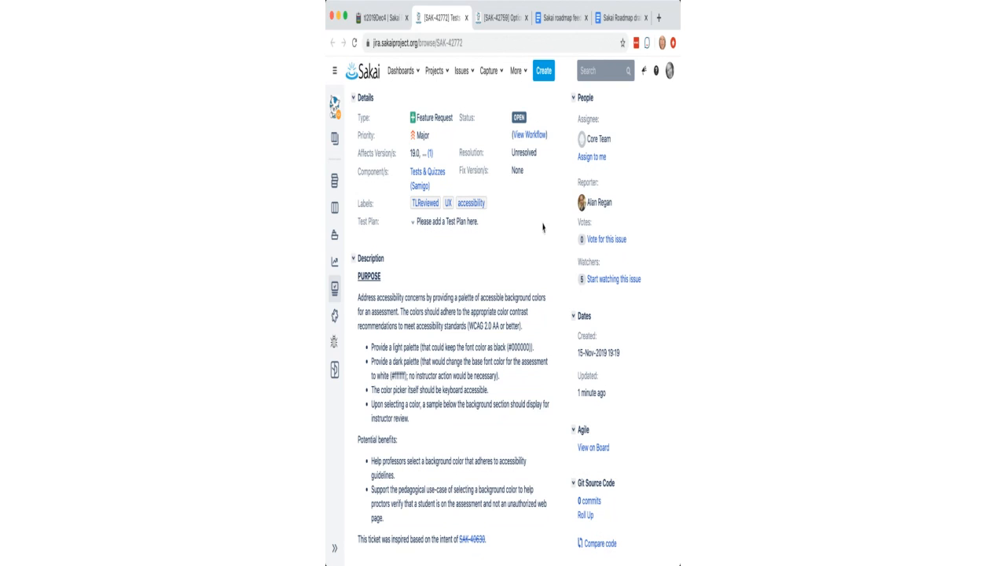
mouse_move(519, 120)
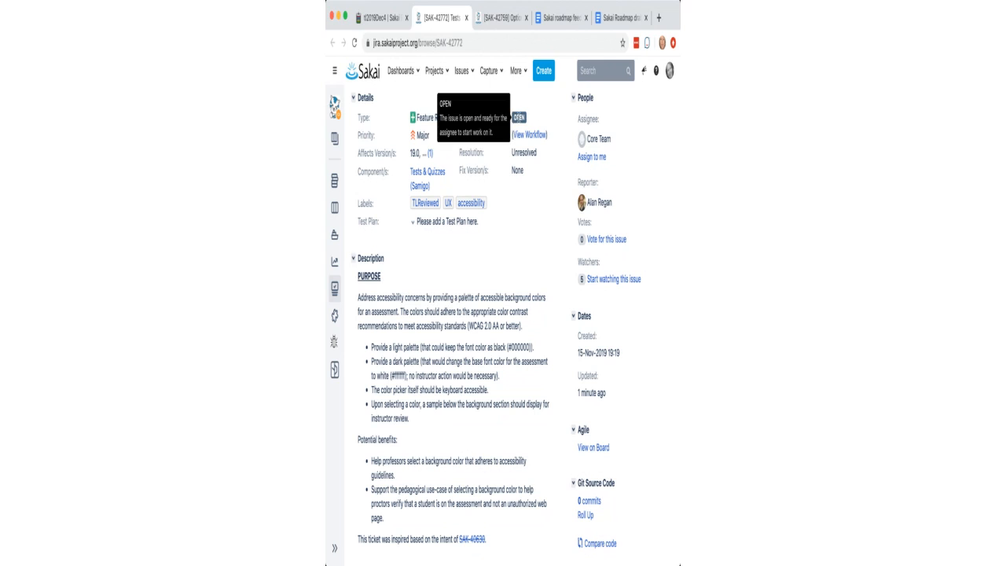
mouse_move(547, 220)
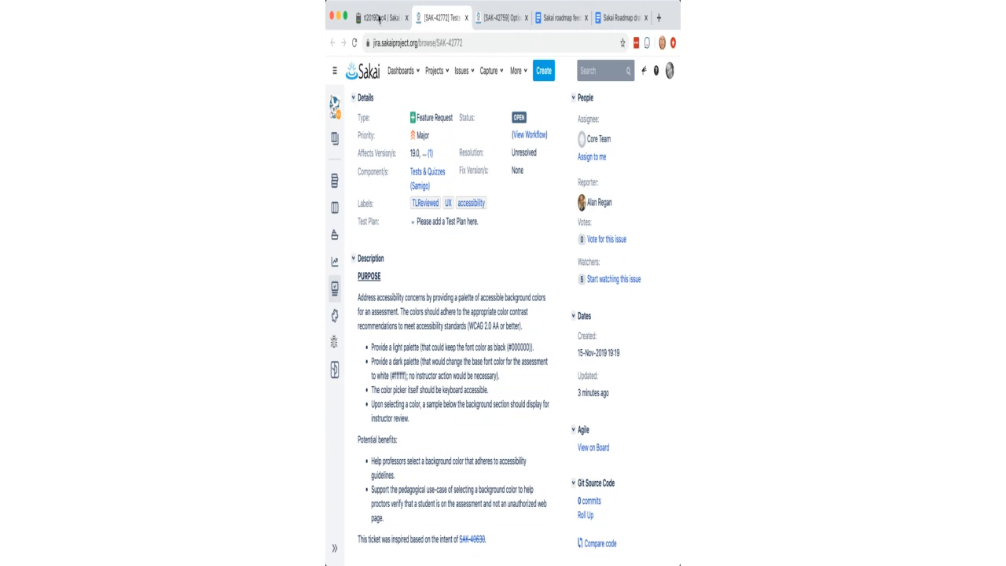
- Return to the Etherpad agenda and follow its SAK-42840 link about restoring deleted assessments
left_click(380, 19)
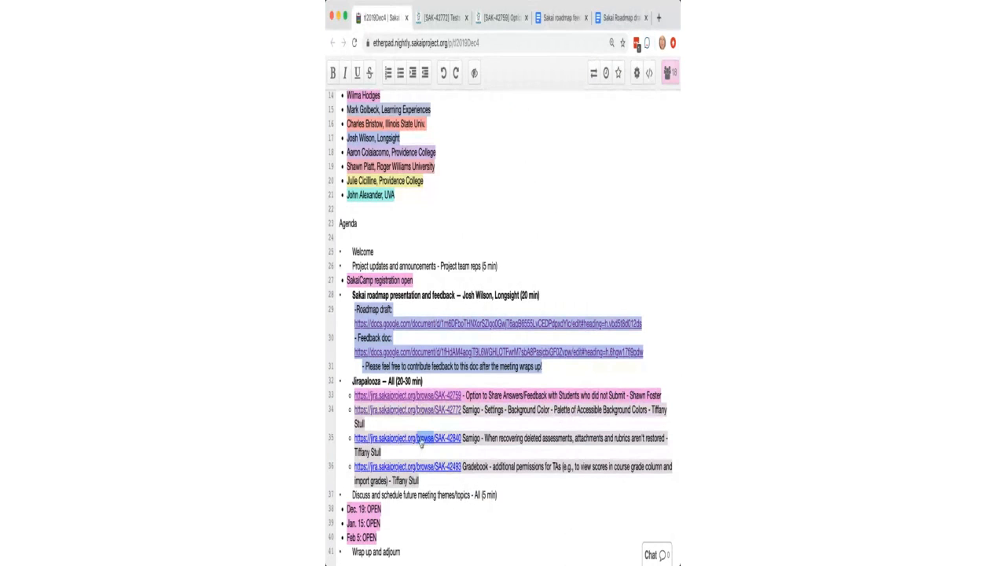
left_click(403, 437)
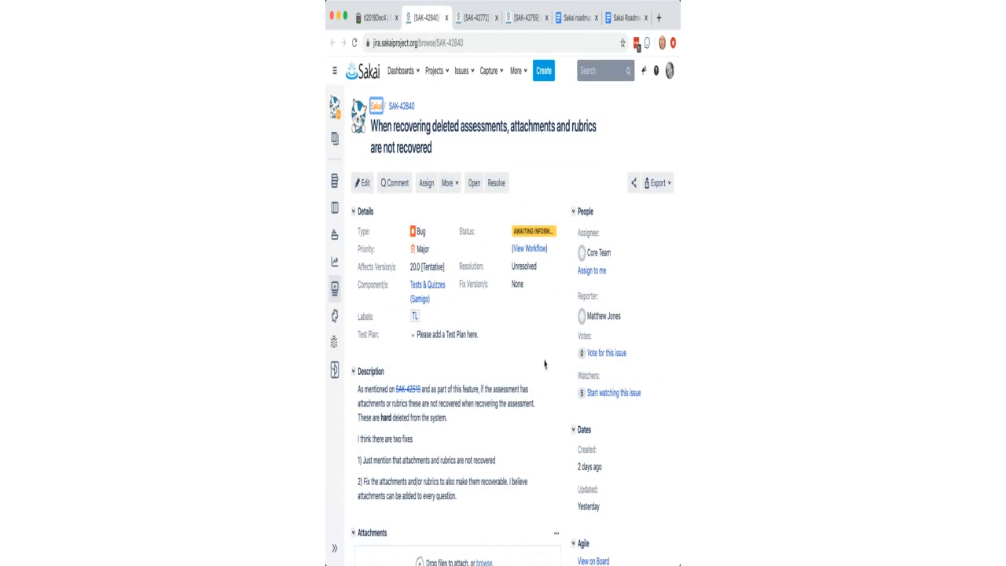
mouse_move(547, 365)
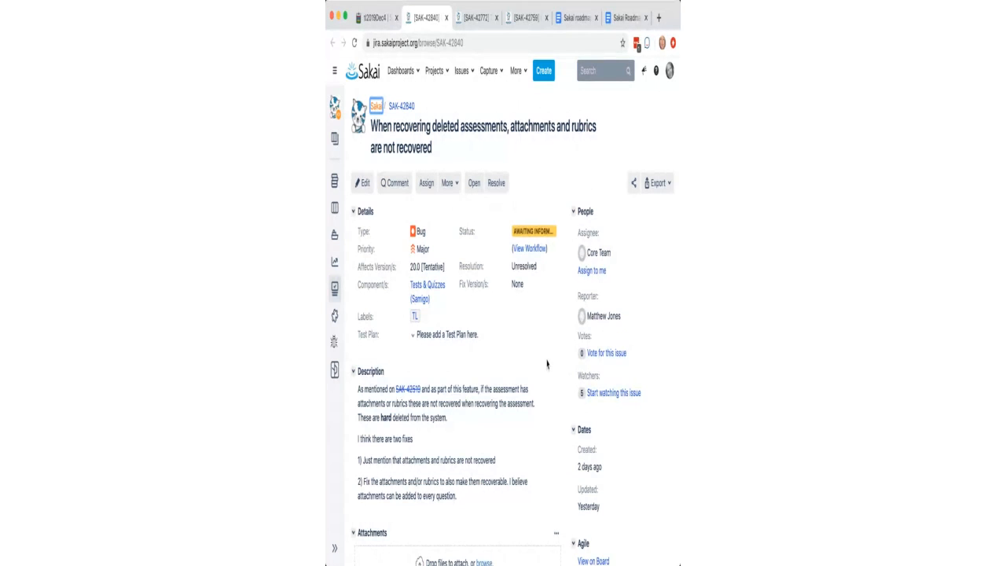
- Scroll through SAK-42840's details, description and issue links
scroll("down", 3)
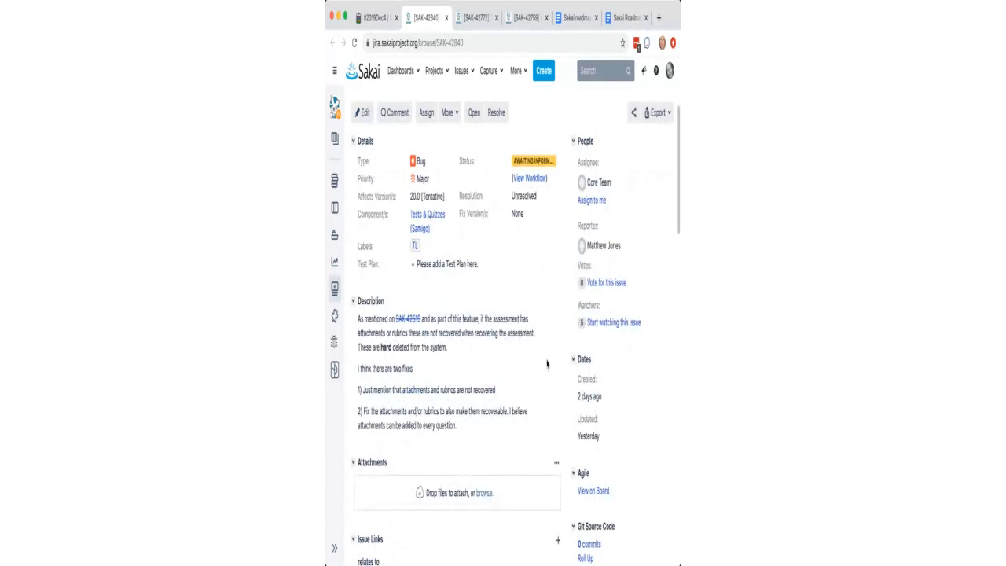
scroll("down", 3)
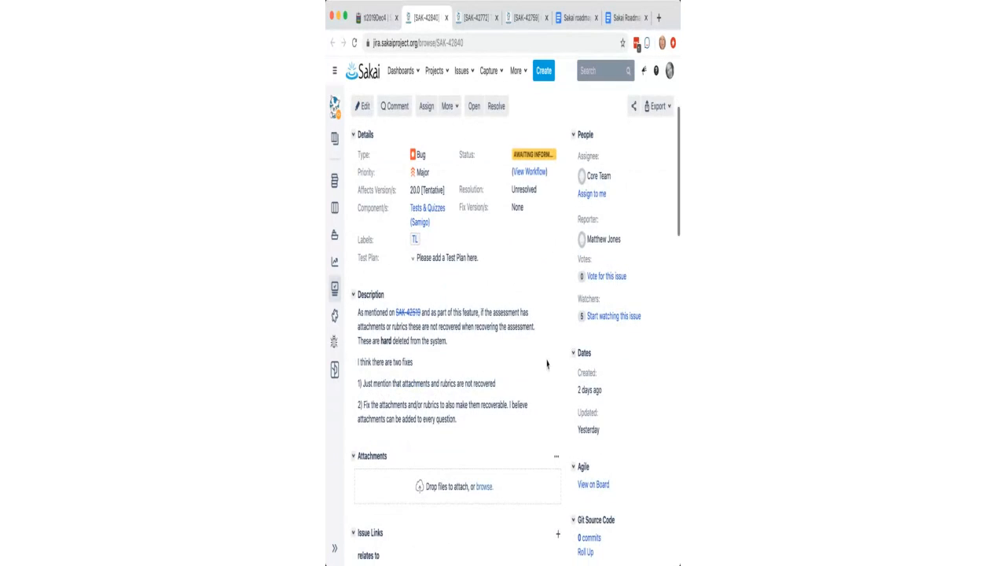
scroll("down", 3)
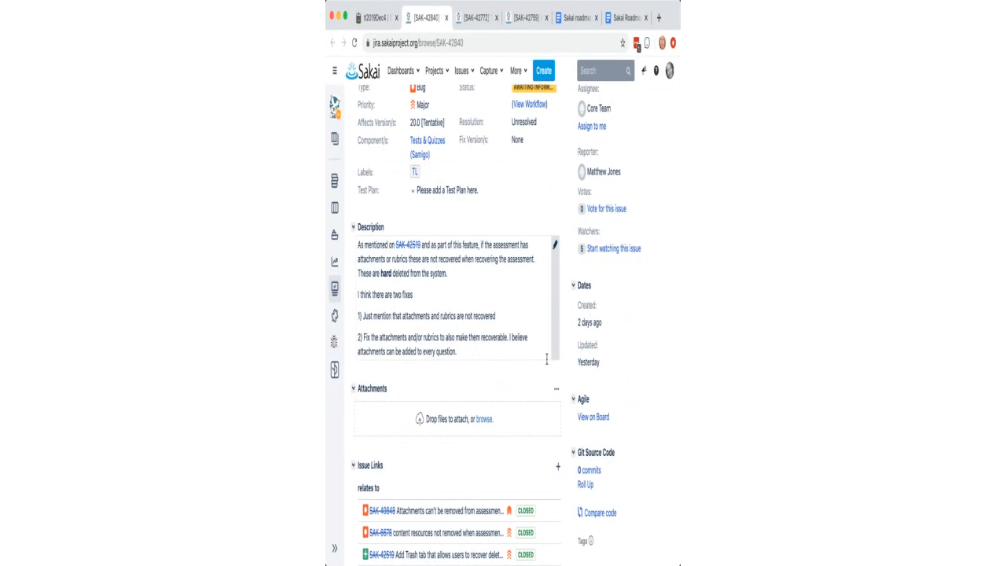
mouse_move(639, 187)
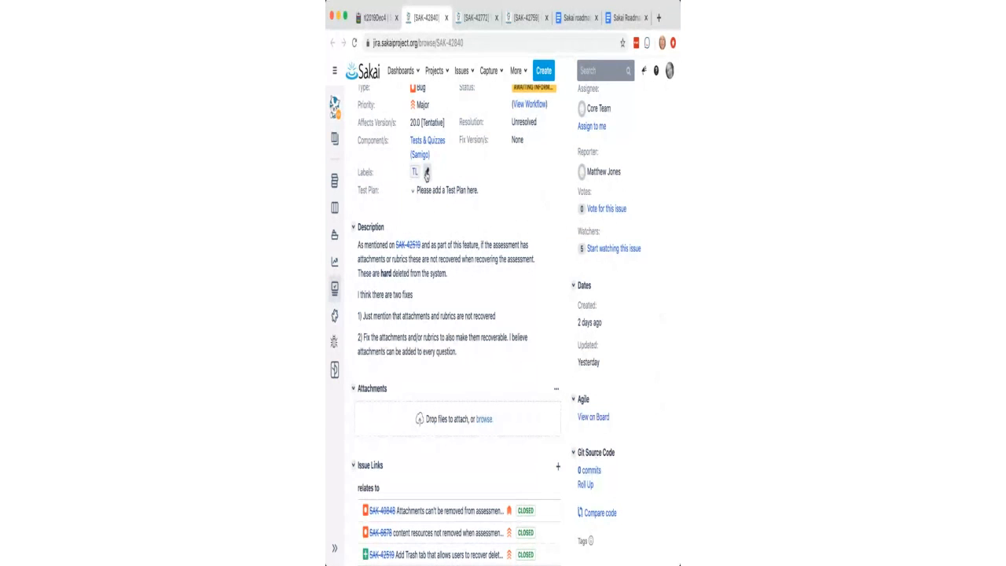
- Add the TLReviewed label to SAK-42840 and save it
left_click(421, 171)
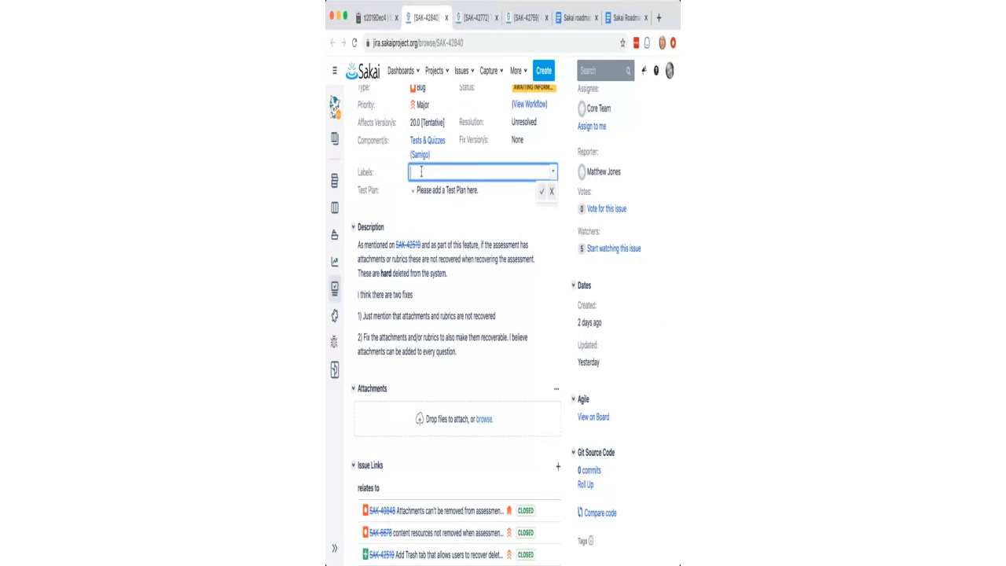
type("TL")
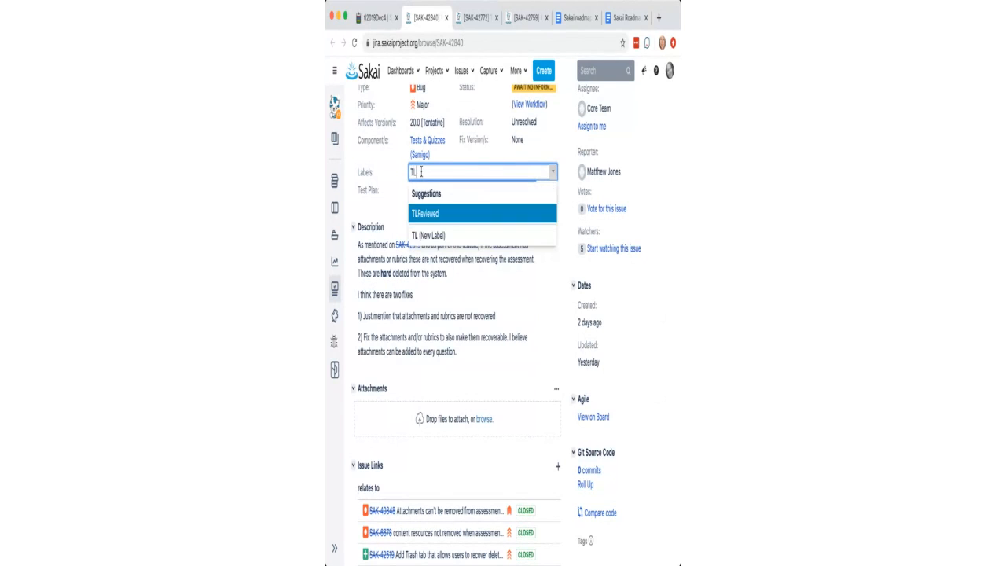
left_click(427, 214)
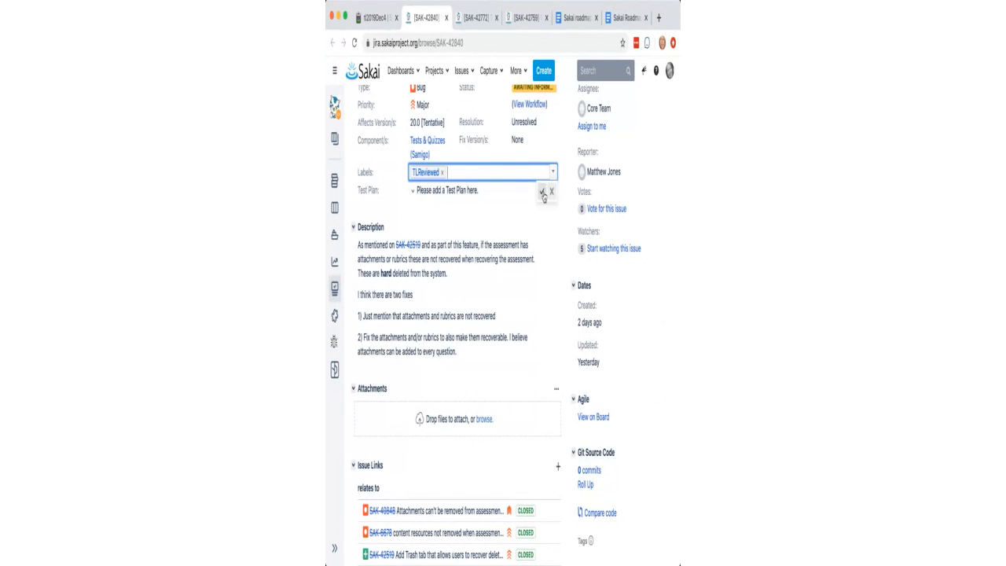
left_click(540, 194)
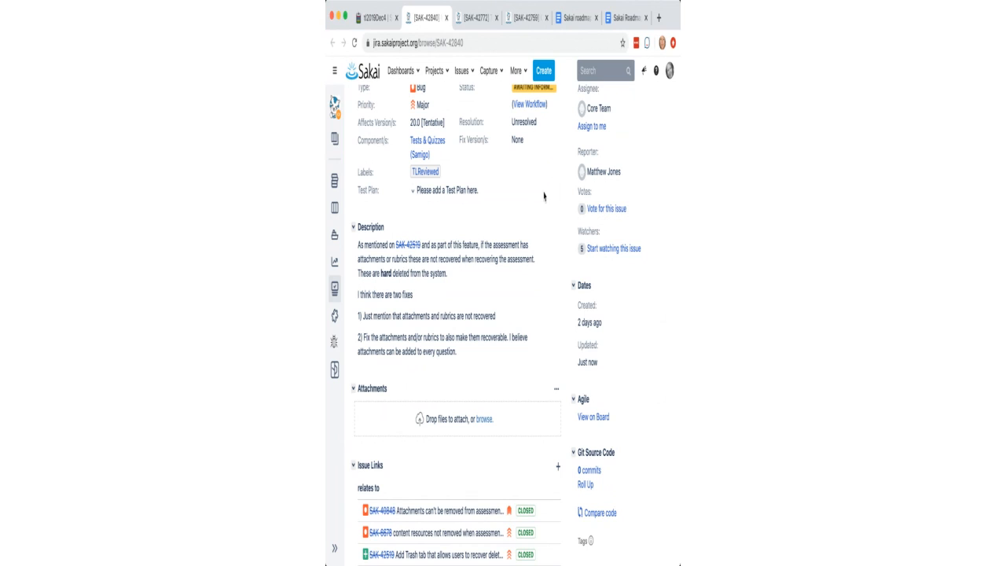
mouse_move(550, 204)
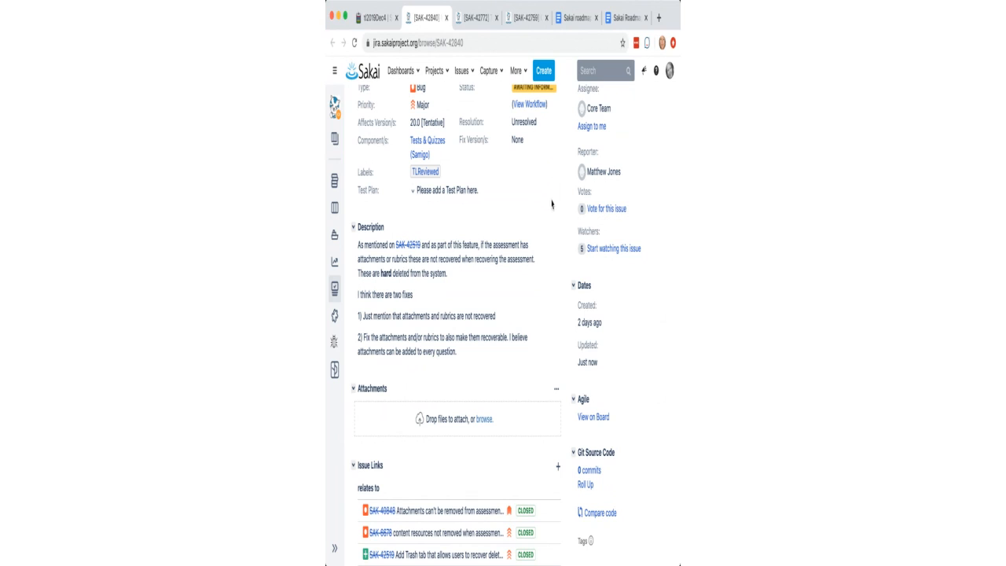
scroll("down", 3)
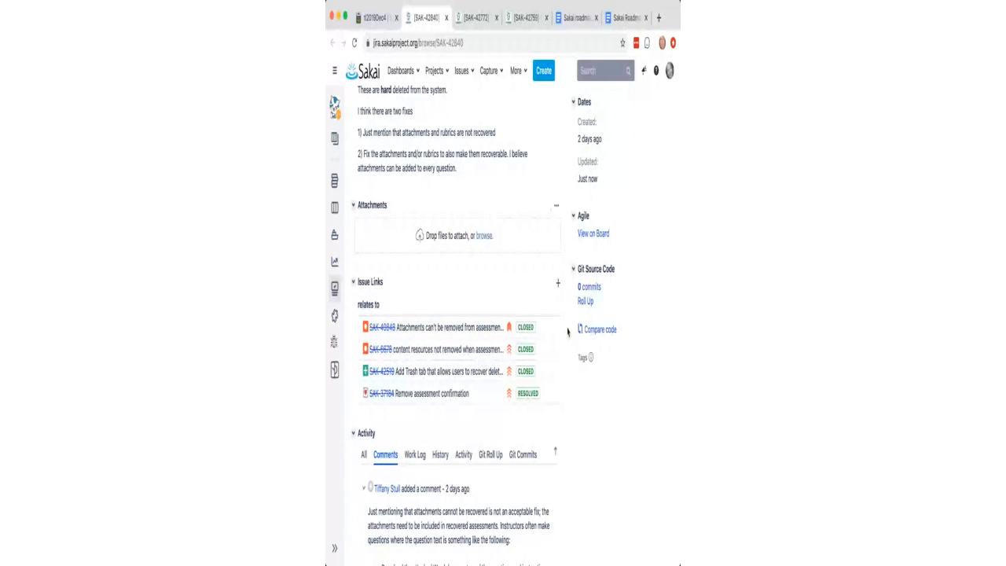
scroll("down", 3)
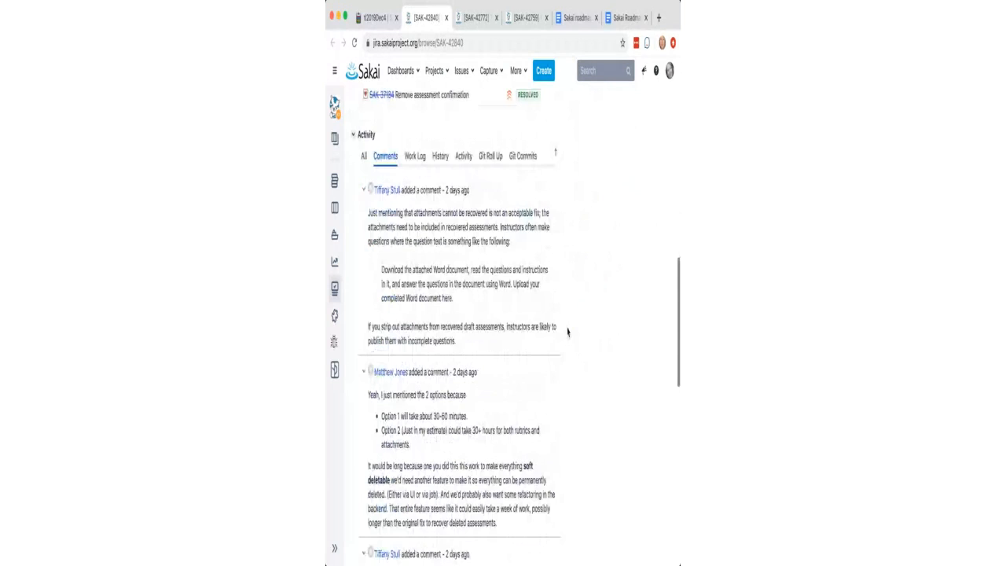
scroll("down", 3)
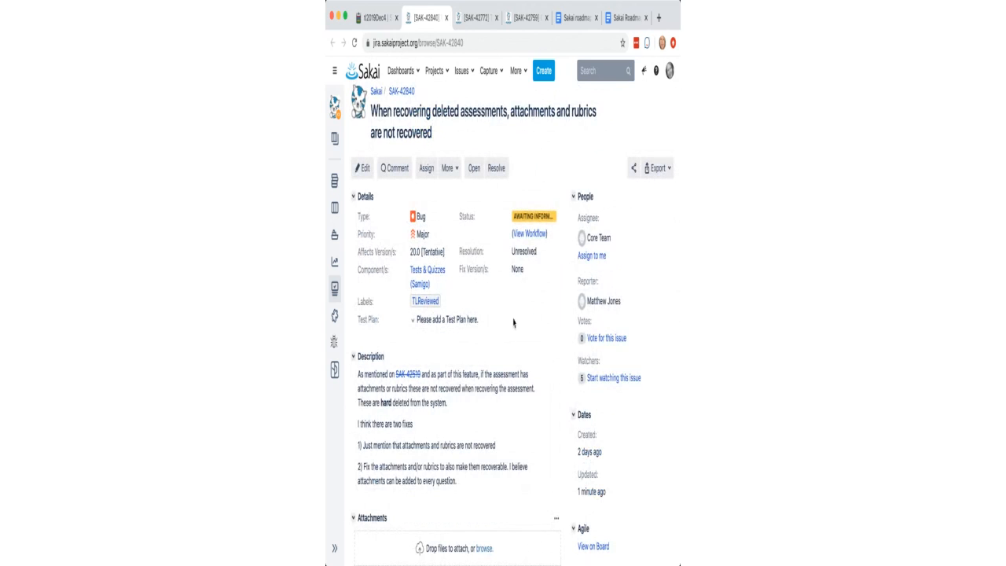
mouse_move(534, 352)
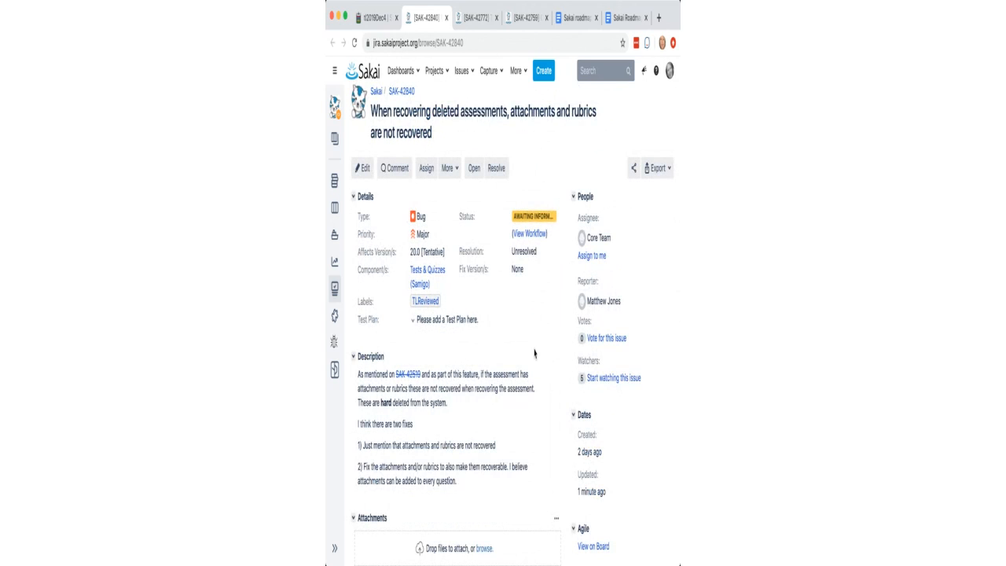
- Change SAK-42840's priority from Major to Blocker
scroll("down", 3)
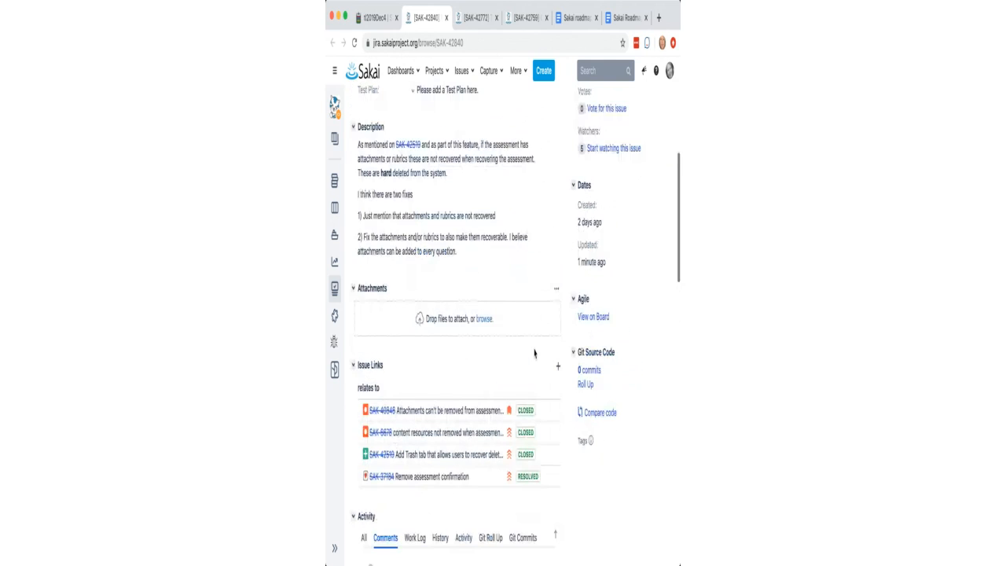
scroll("down", 3)
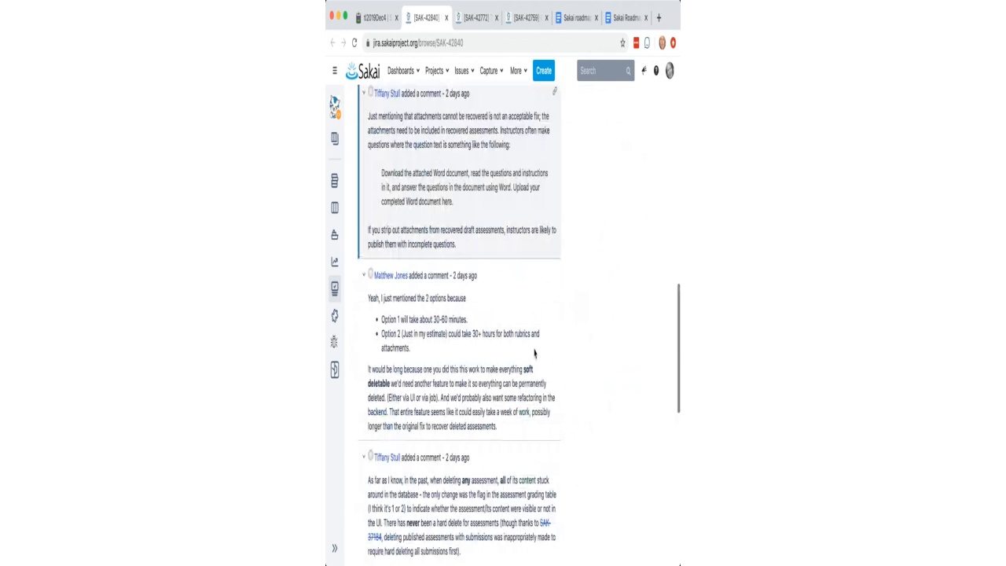
scroll("down", 3)
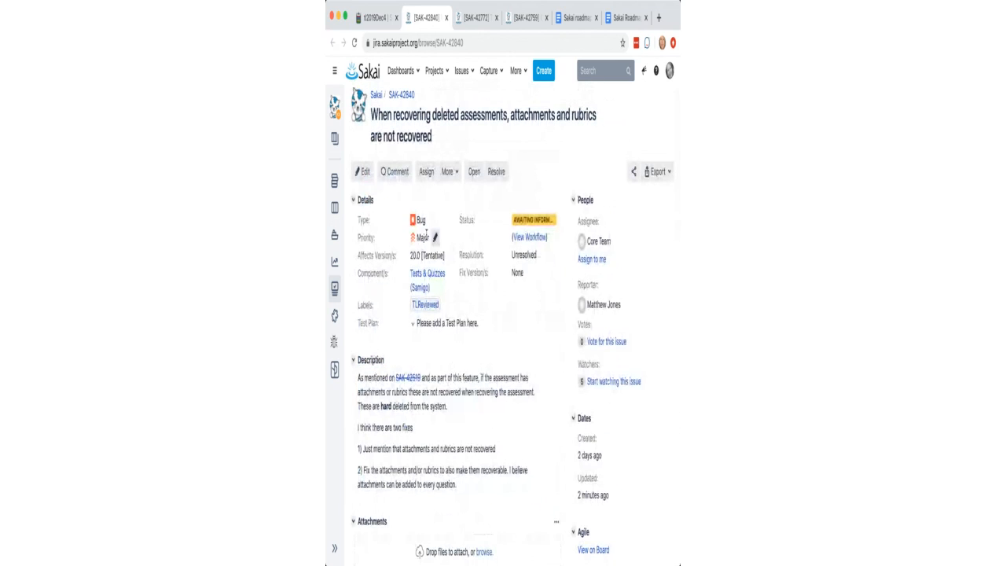
left_click(426, 236)
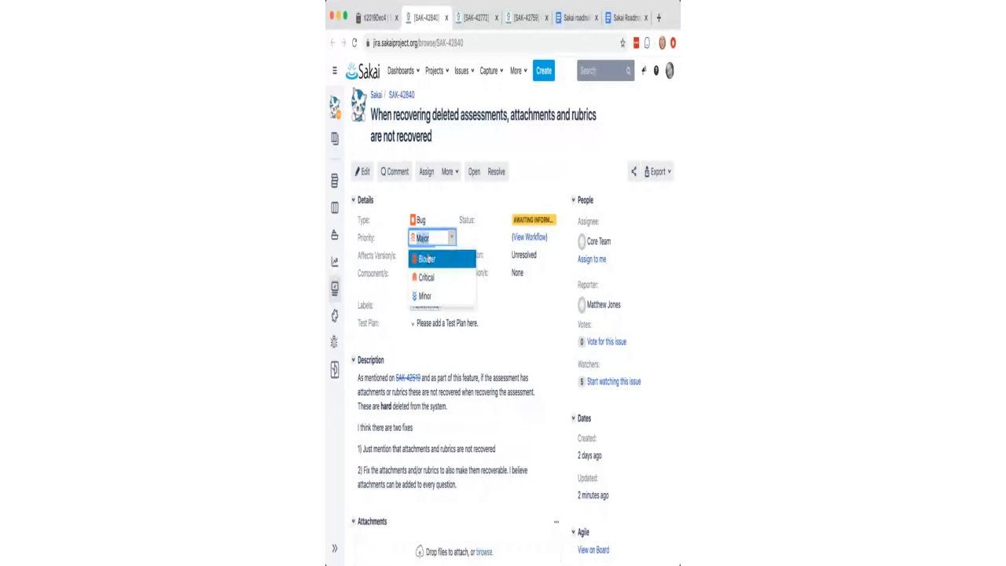
left_click(425, 258)
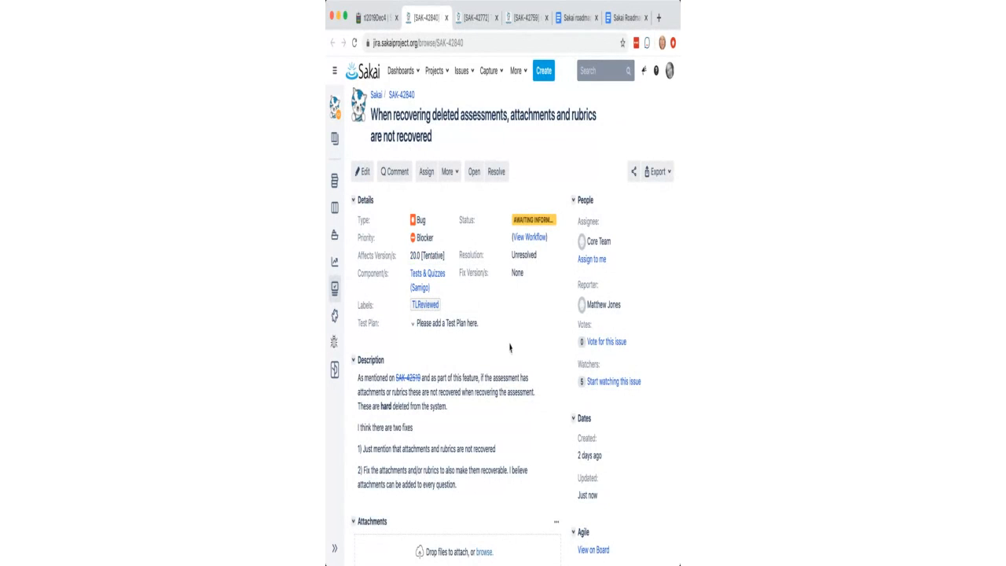
scroll("down", 3)
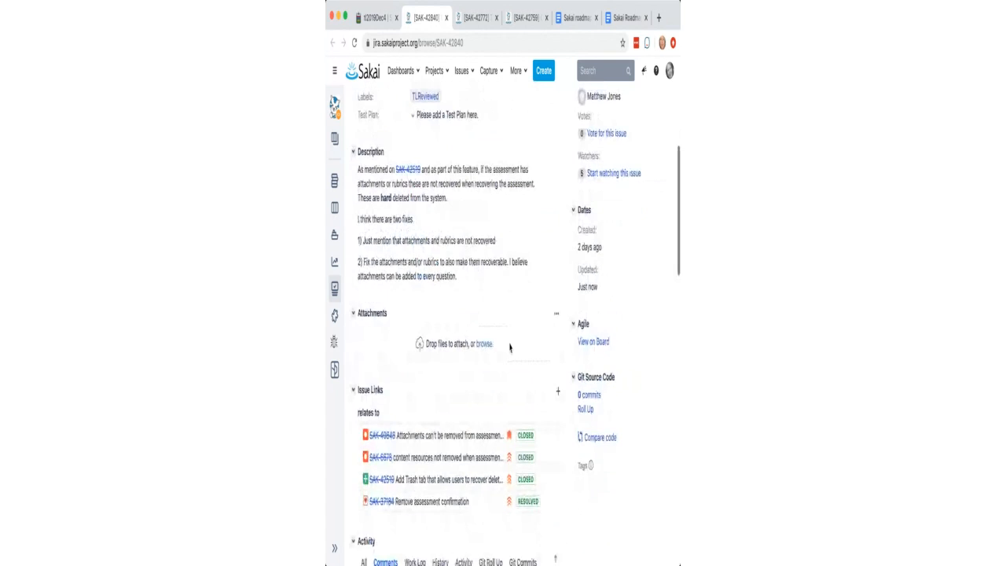
scroll("down", 3)
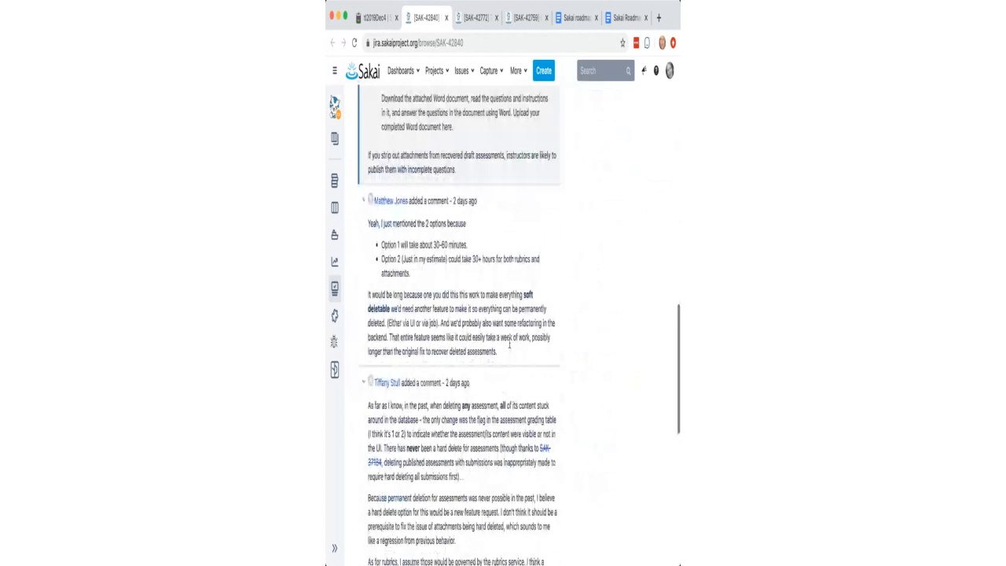
scroll("down", 3)
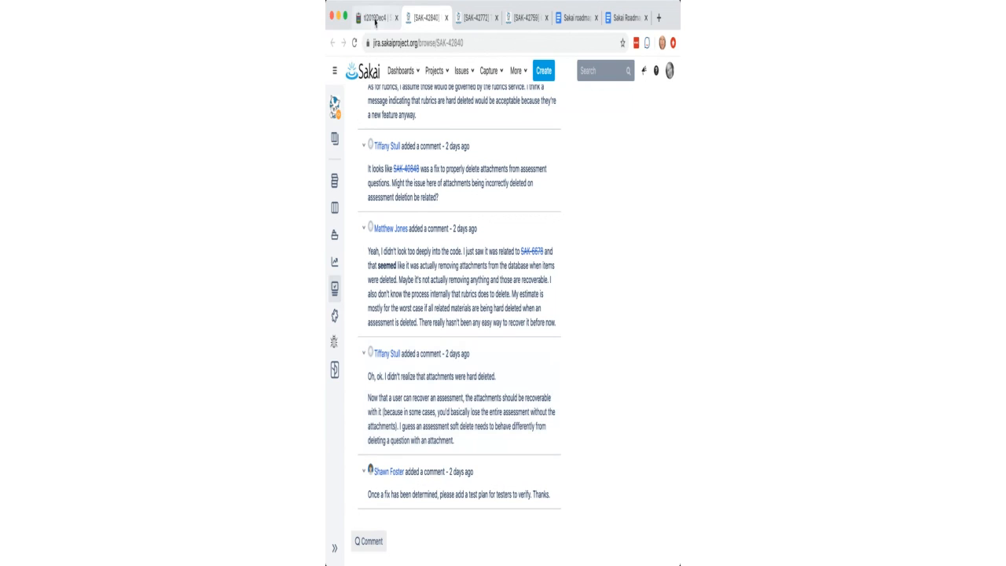
- Return to the Etherpad agenda and follow its SAK-42403 Gradebook link
left_click(378, 15)
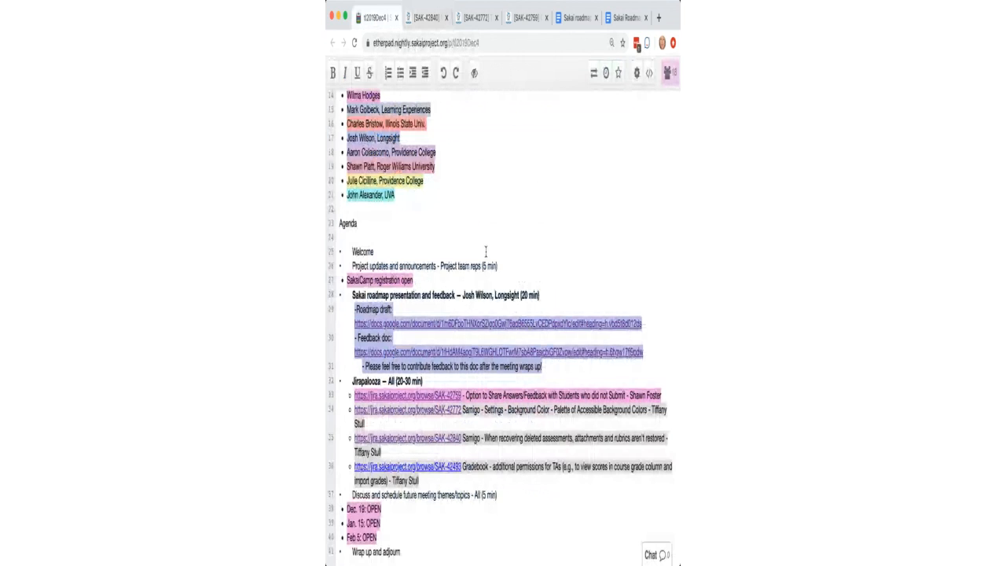
mouse_move(491, 431)
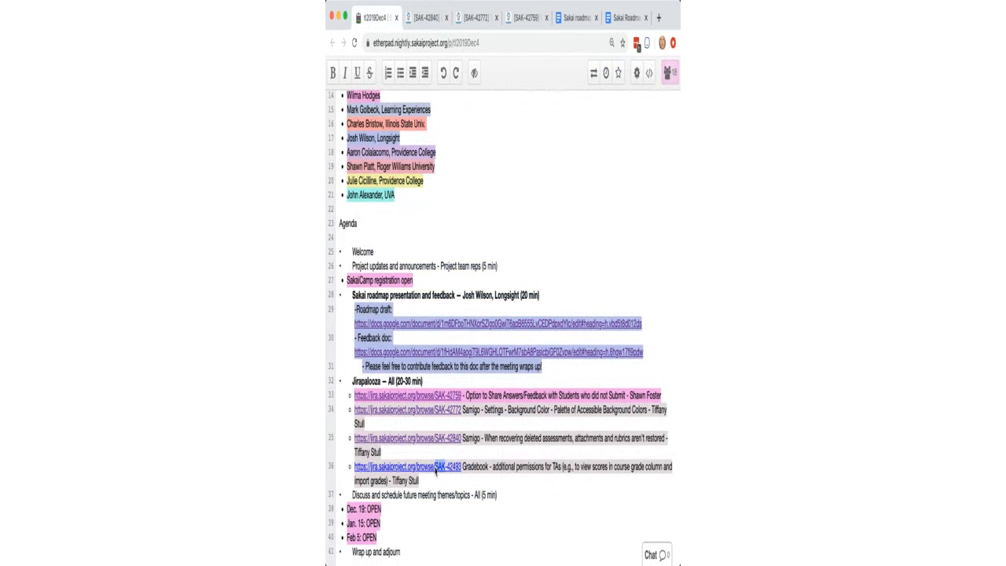
mouse_move(324, 456)
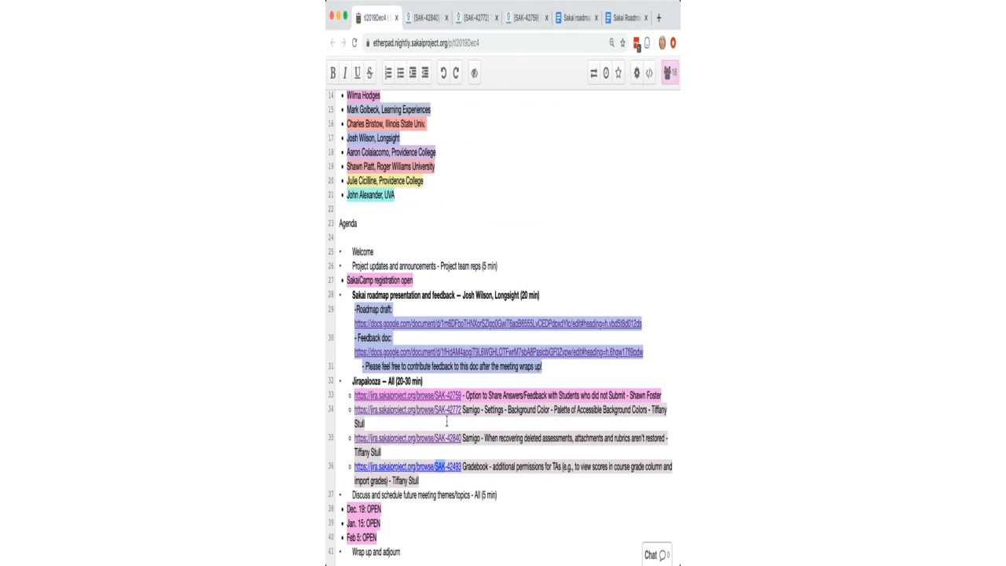
left_click(412, 467)
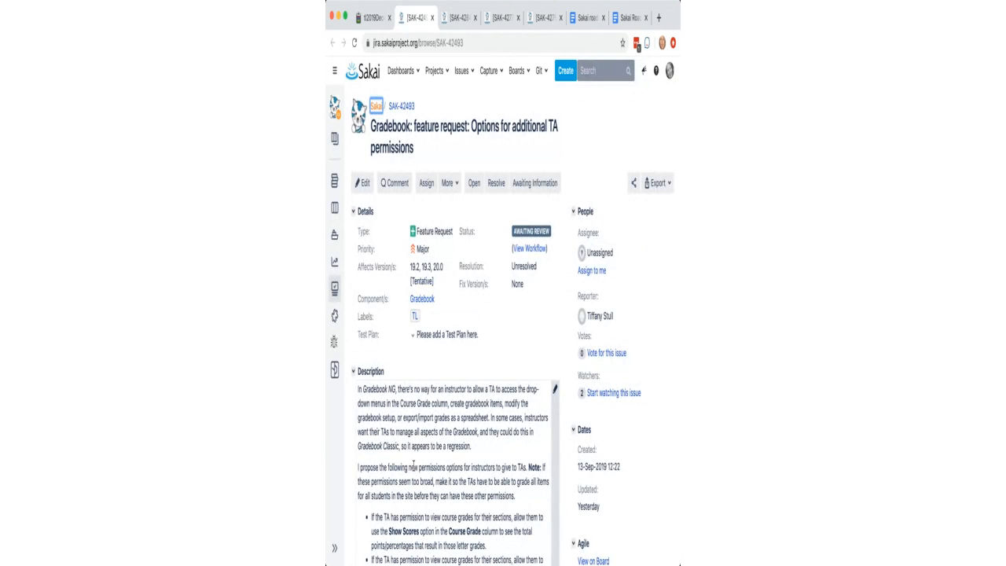
mouse_move(513, 336)
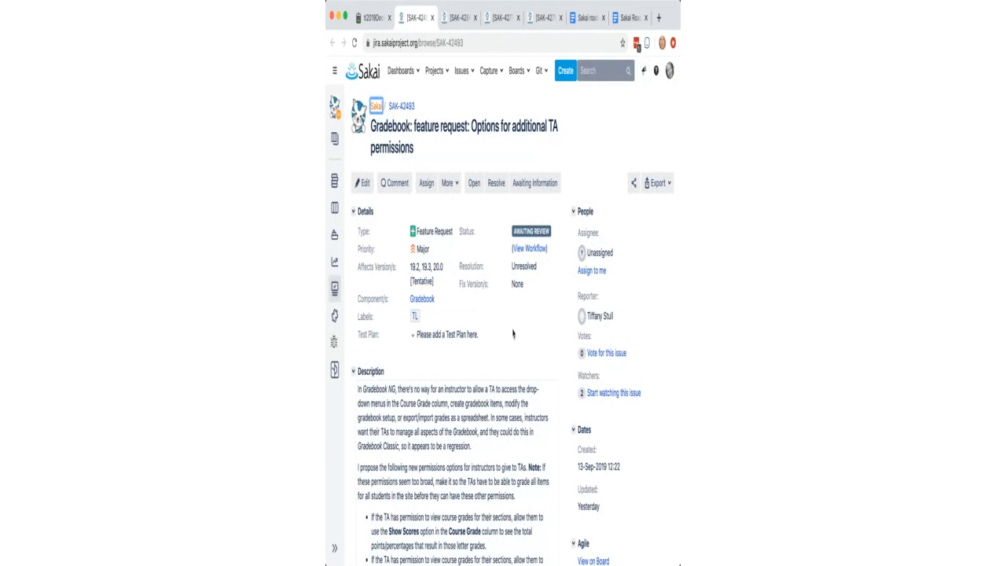
- Scroll through SAK-42403's description of additional TA permissions for Gradebook
scroll("down", 3)
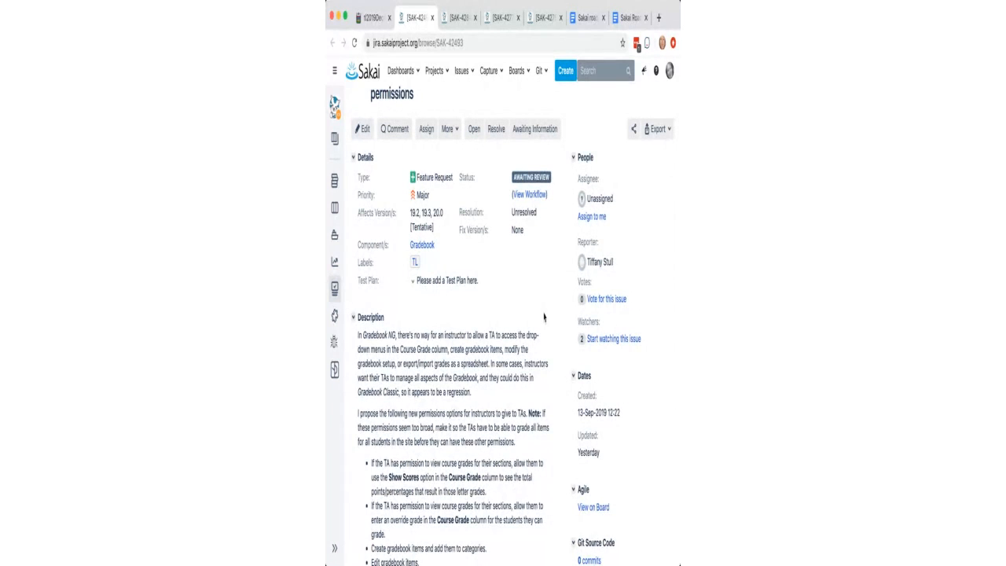
scroll("down", 3)
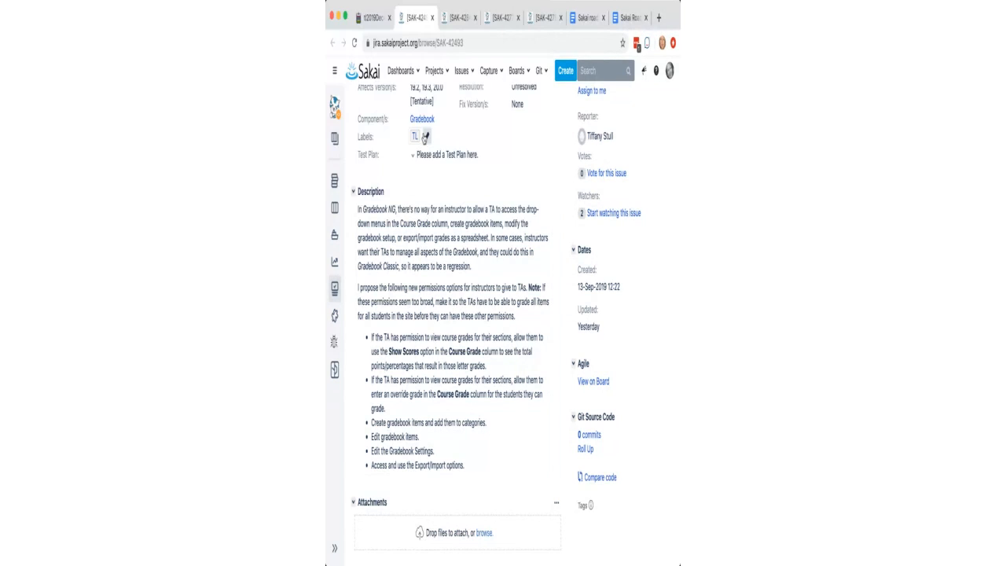
- Add the TLReviewed label (typed 'tlr') to SAK-42403 and save it
left_click(423, 138)
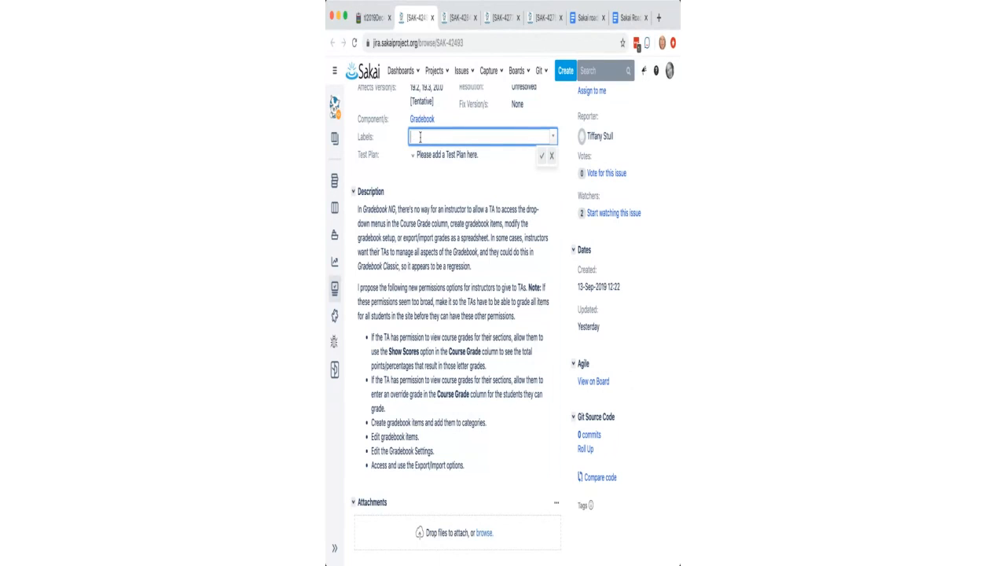
type("tlr")
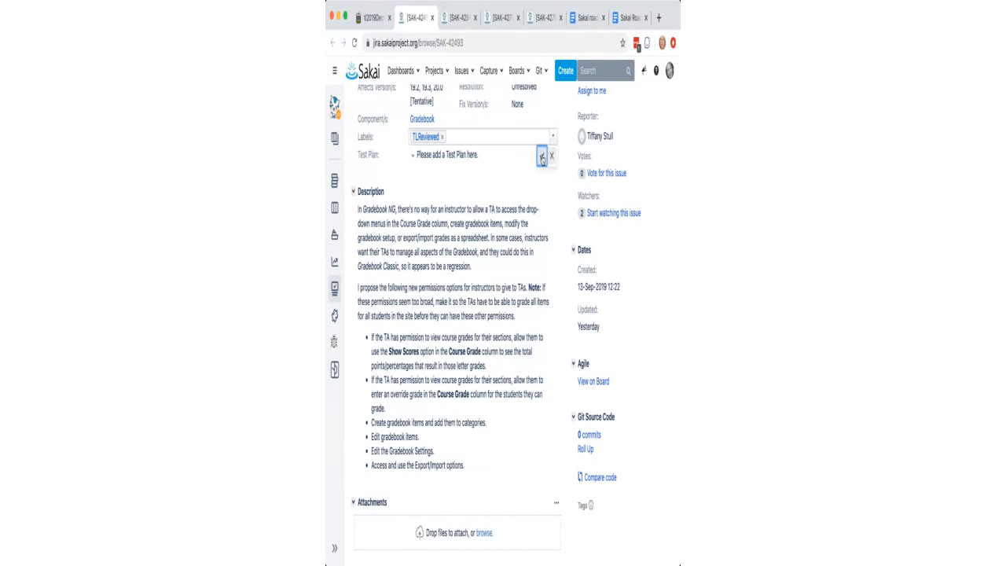
left_click(539, 156)
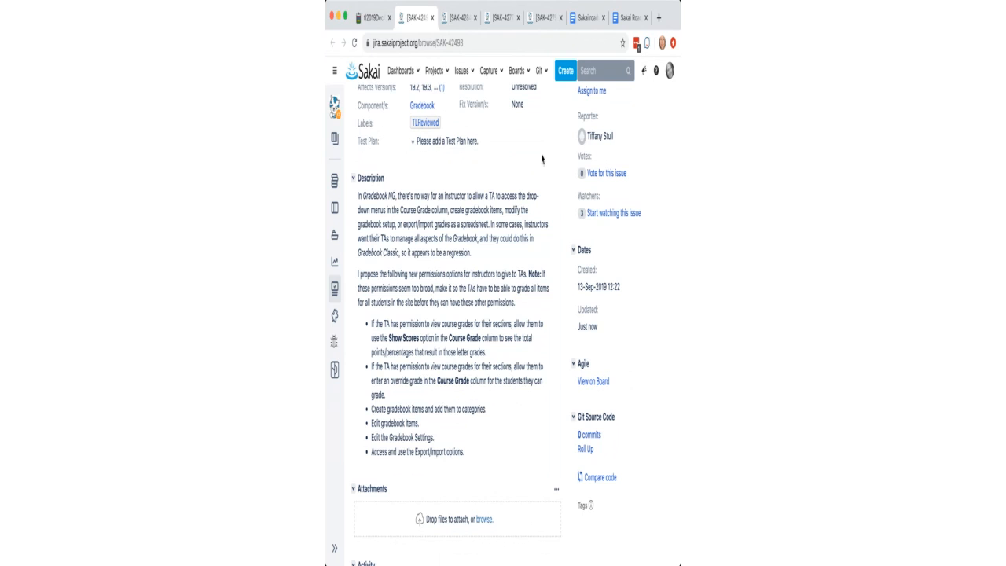
scroll("down", 3)
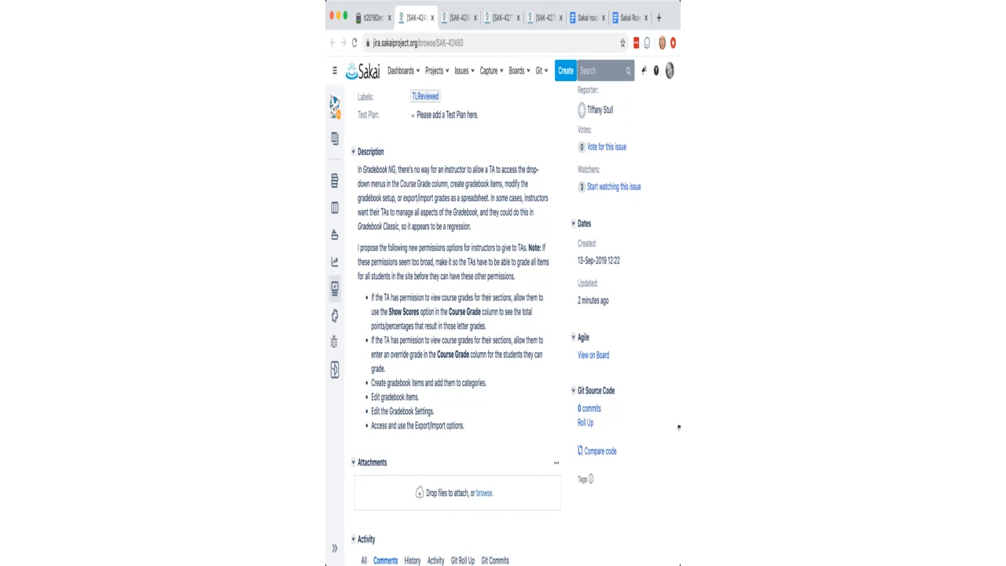
mouse_move(691, 334)
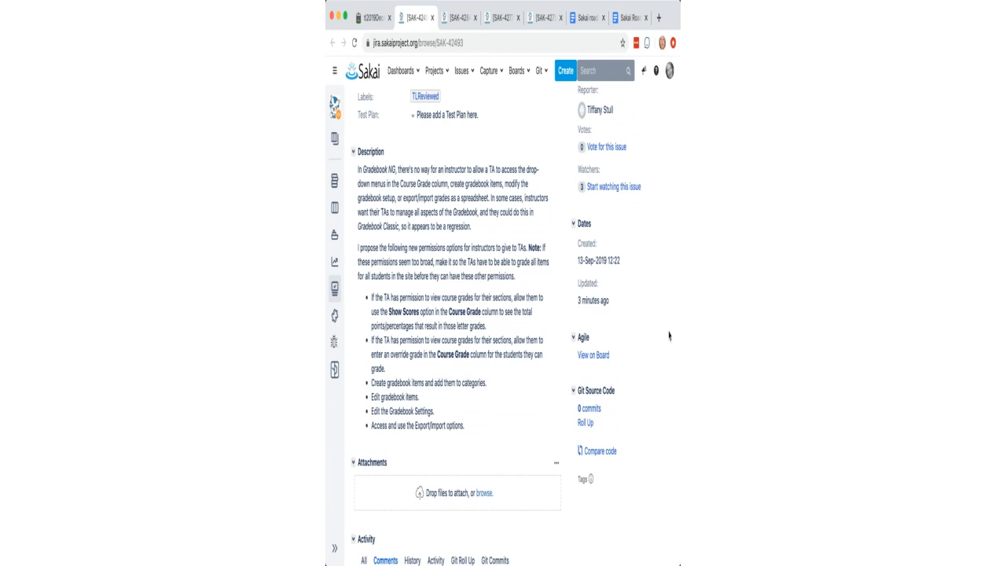
scroll("down", 3)
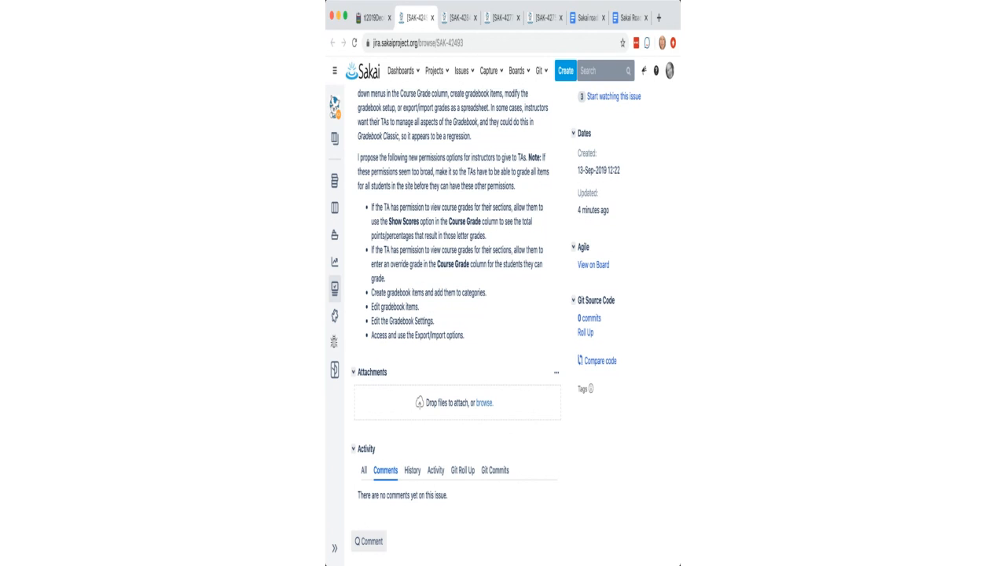
mouse_move(676, 403)
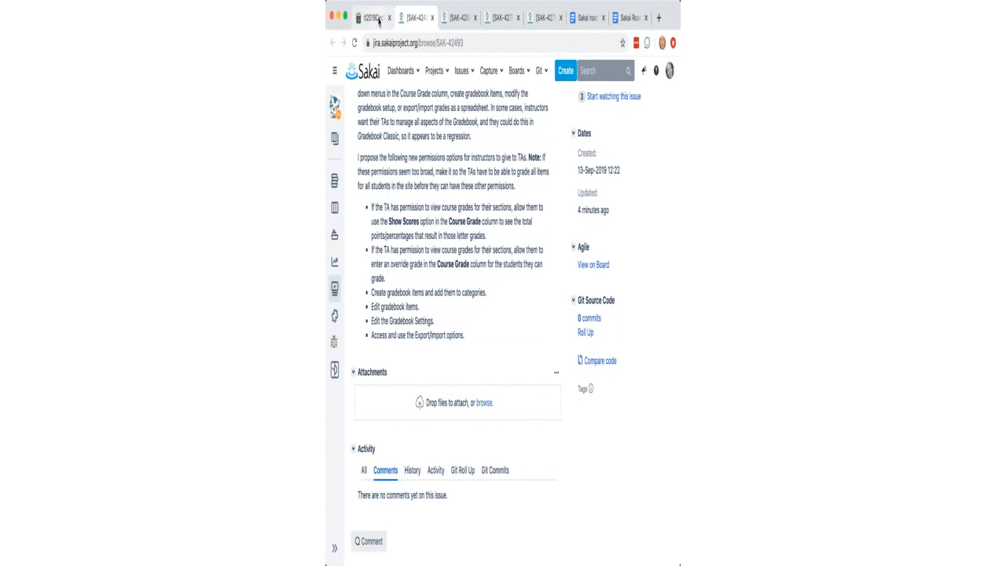
left_click(368, 12)
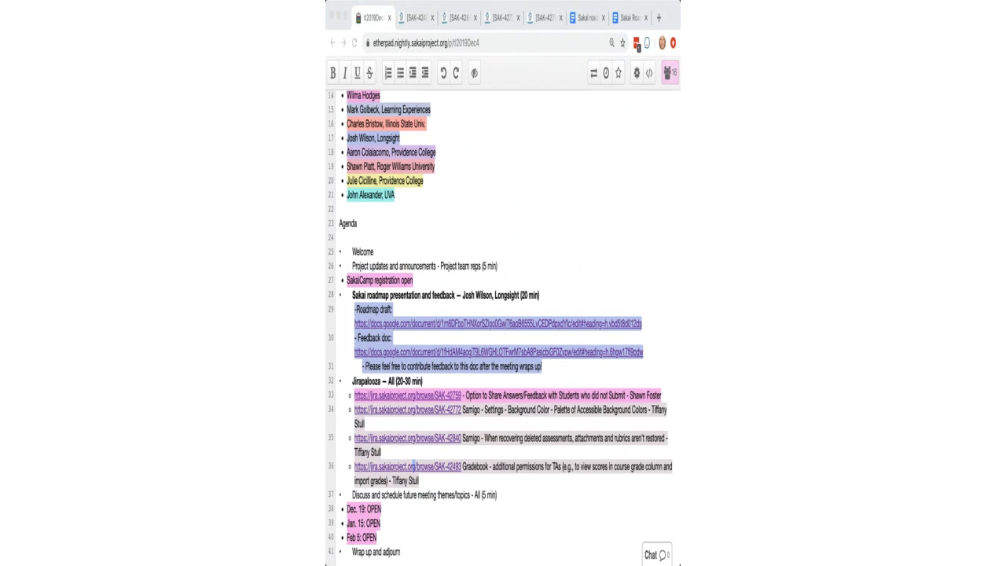
mouse_move(594, 275)
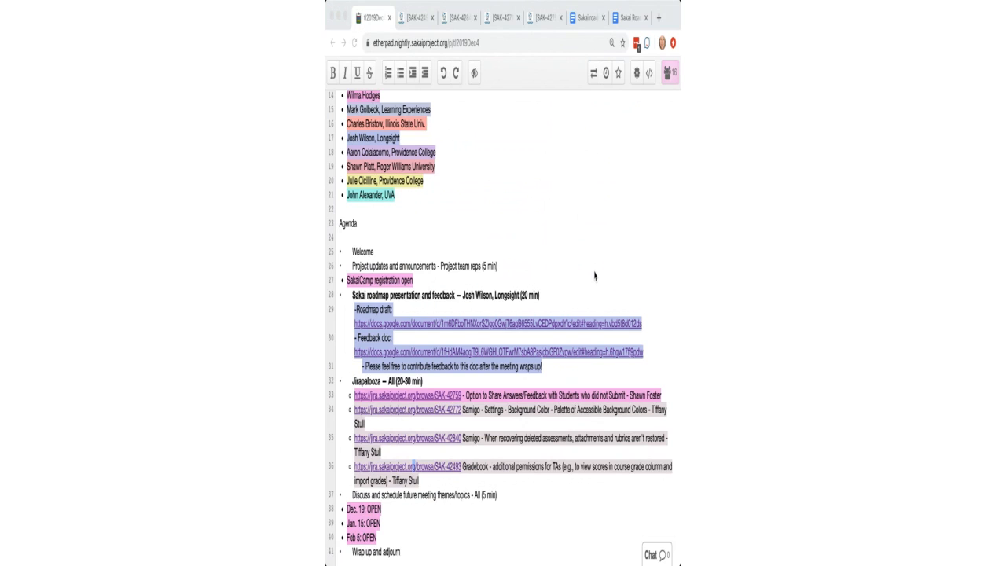